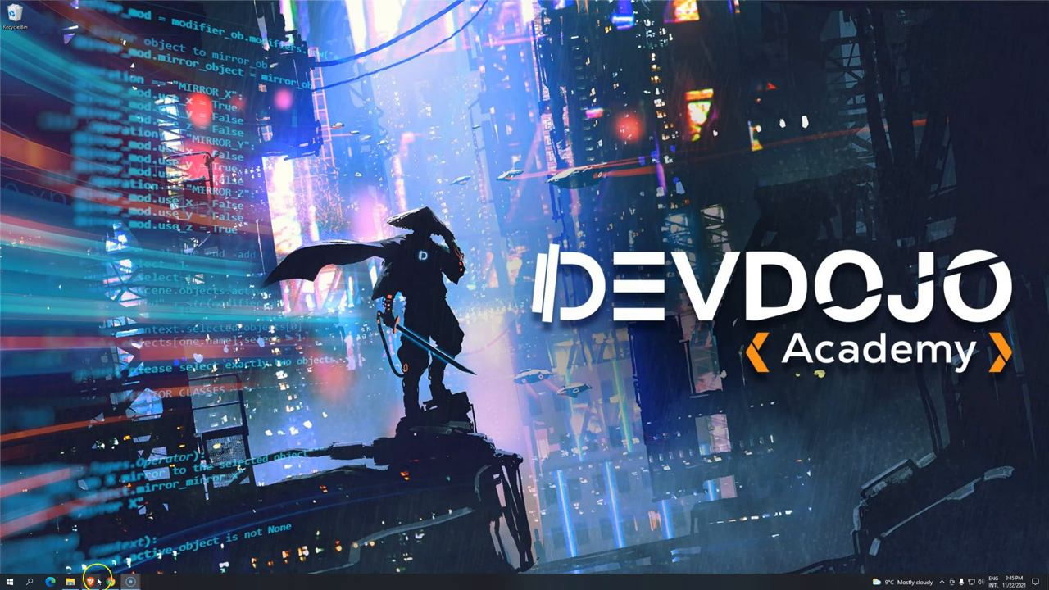
Search Brave for IntelliJ and reach the official JetBrains IntelliJ IDEA page.
{"action": "left_click", "coordinate": [110, 582]}
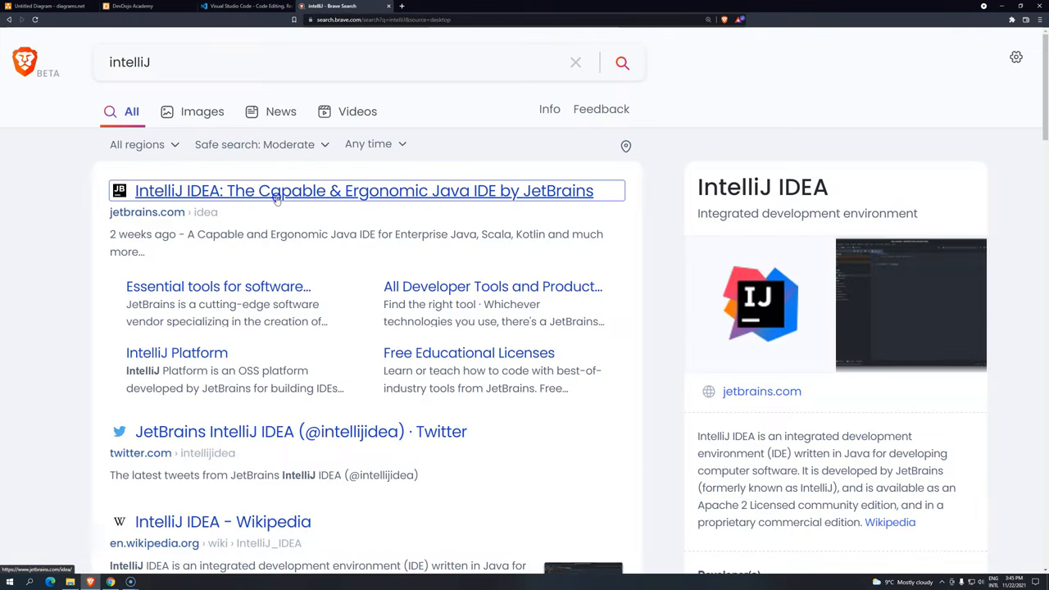
{"action": "left_click", "coordinate": [366, 190]}
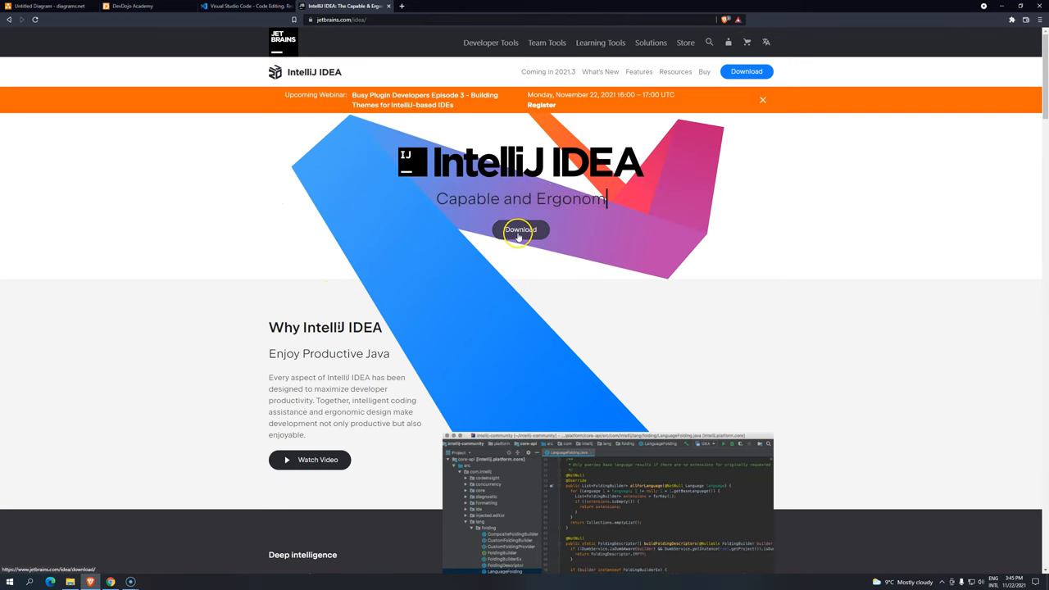
From the download page, start the Windows Community edition (.exe) installer download.
{"action": "left_click", "coordinate": [521, 230]}
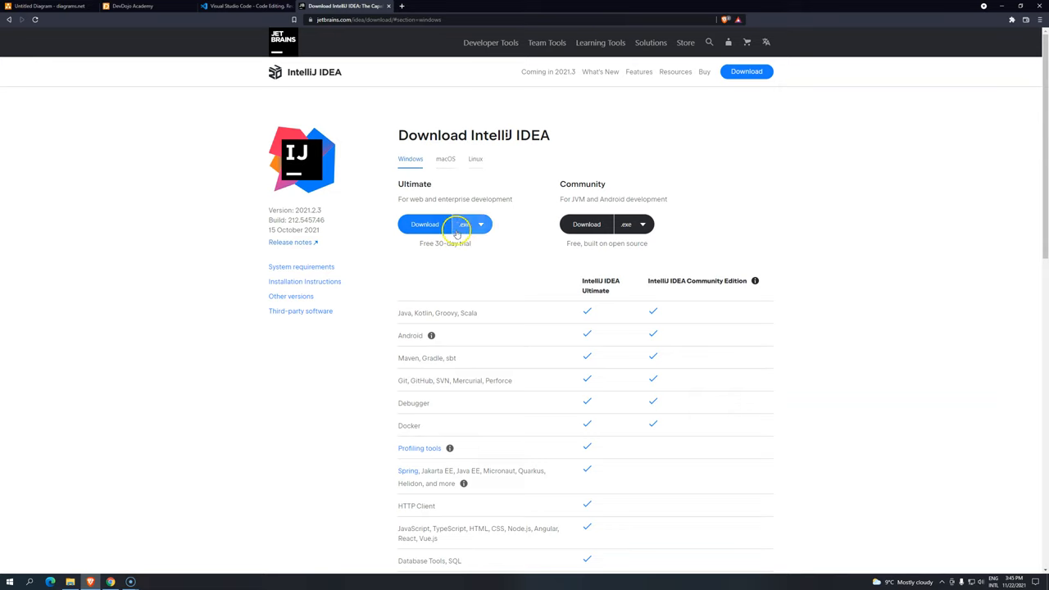
{"action": "left_click", "coordinate": [425, 223]}
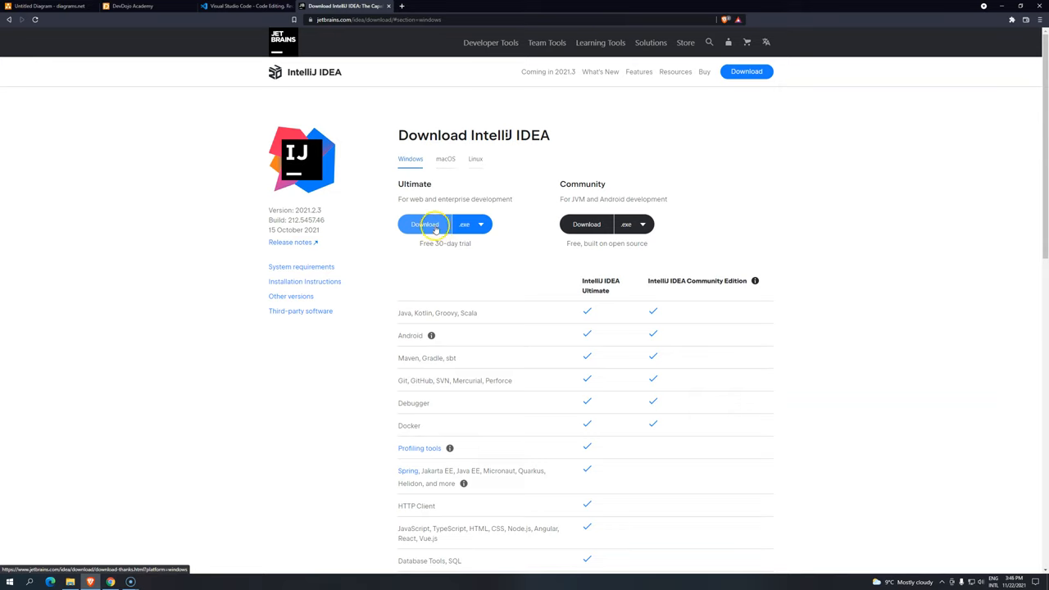
{"action": "mouse_move", "coordinate": [436, 216]}
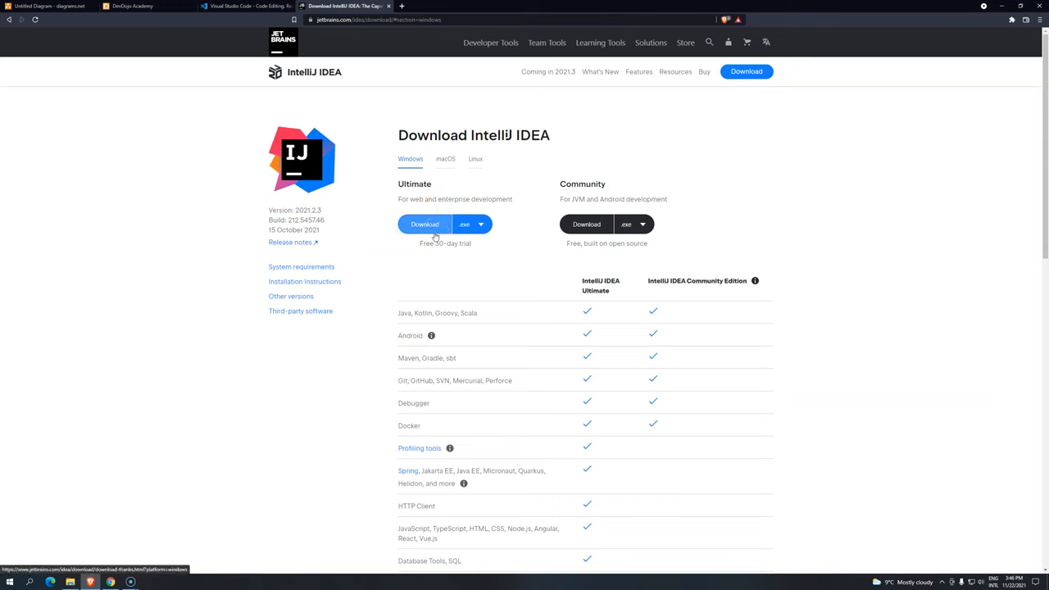
{"action": "left_click", "coordinate": [424, 223]}
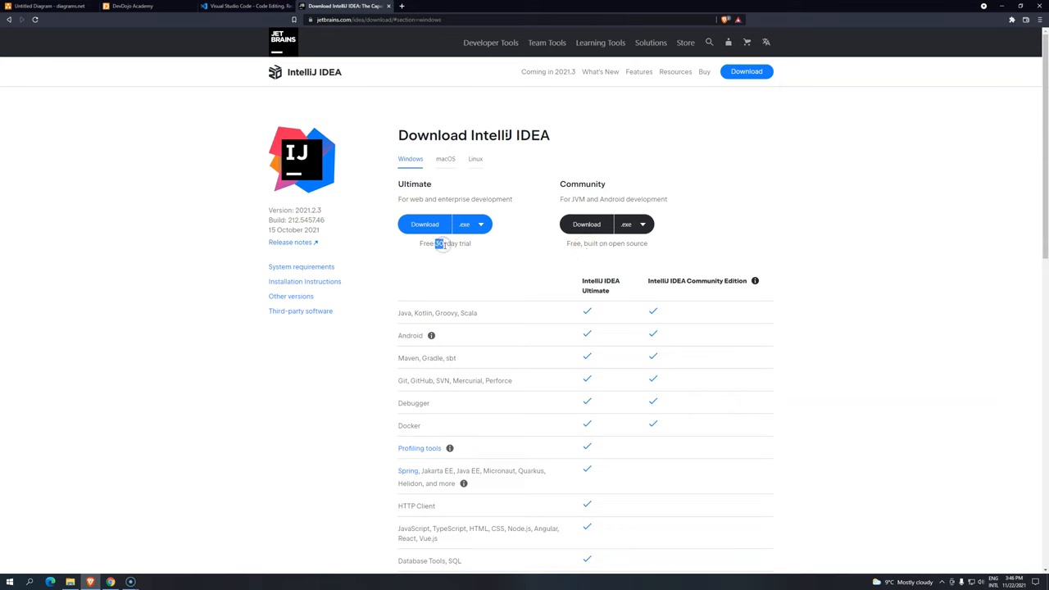
{"action": "mouse_move", "coordinate": [597, 203]}
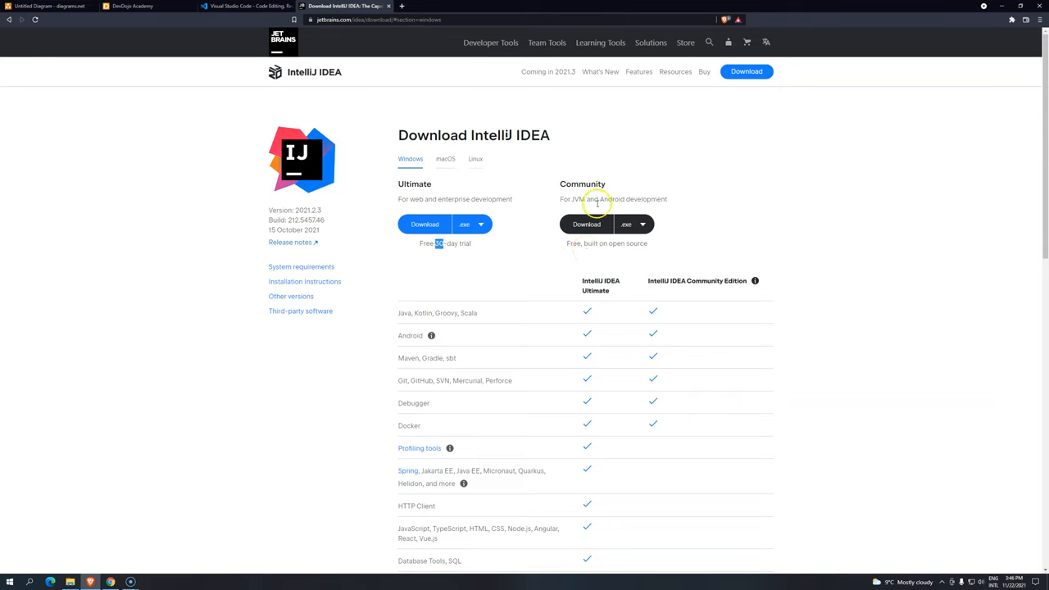
{"action": "left_click", "coordinate": [587, 223]}
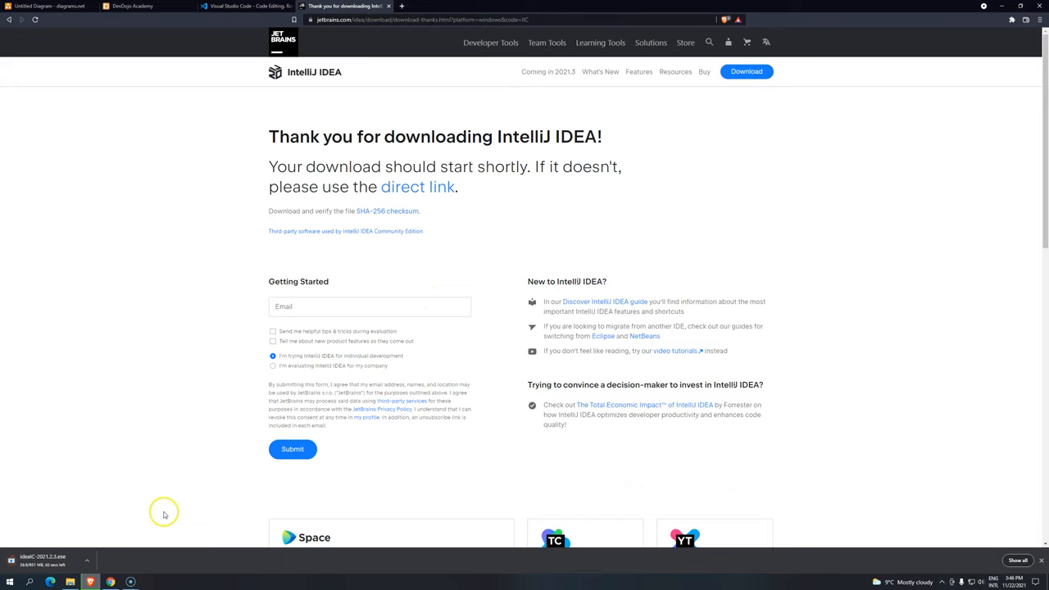
{"action": "mouse_move", "coordinate": [148, 496]}
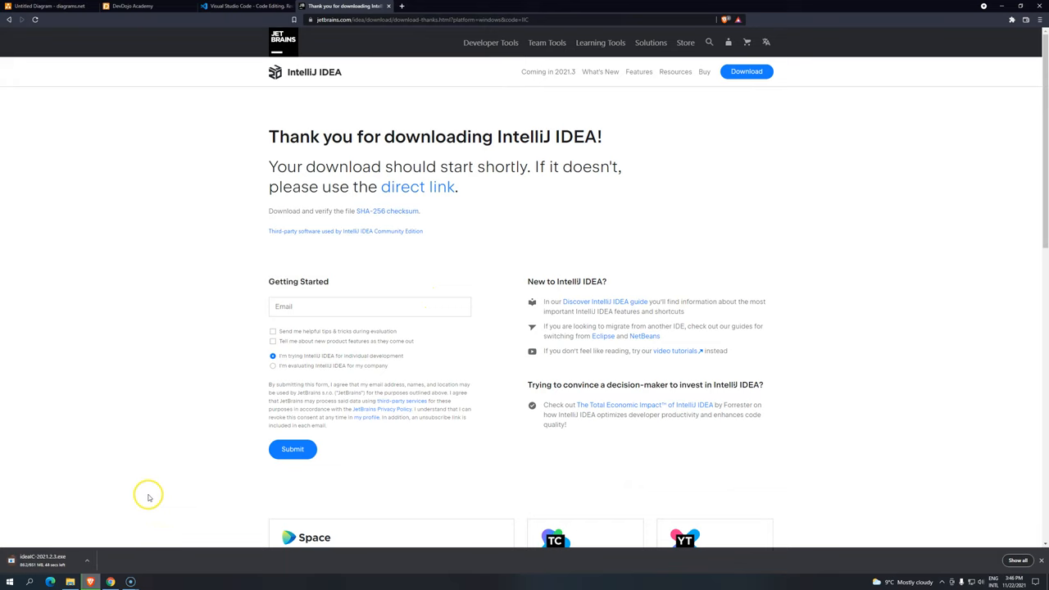
{"action": "mouse_move", "coordinate": [67, 531]}
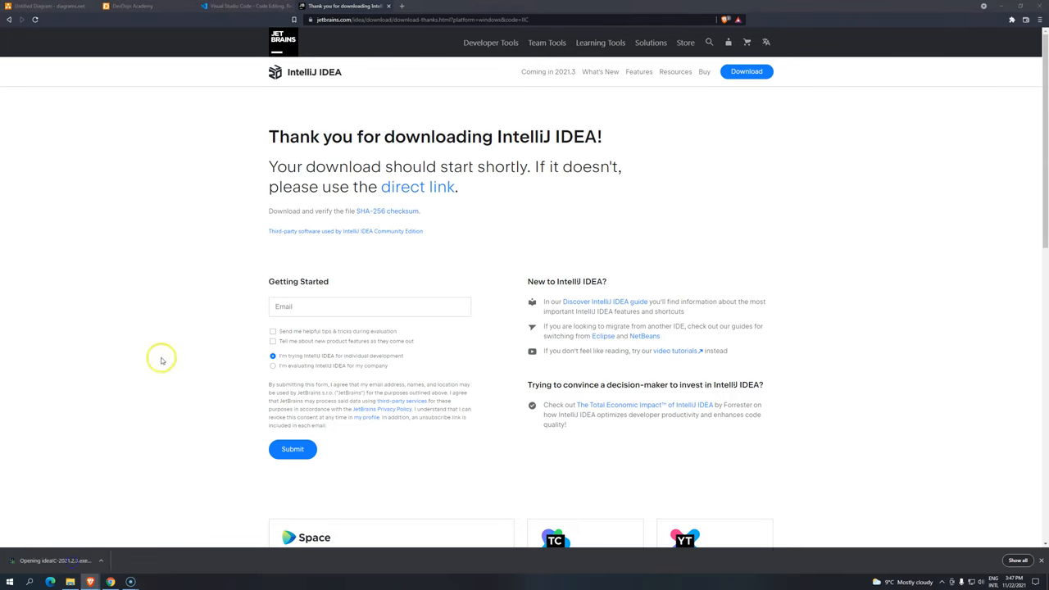
{"action": "mouse_move", "coordinate": [204, 423]}
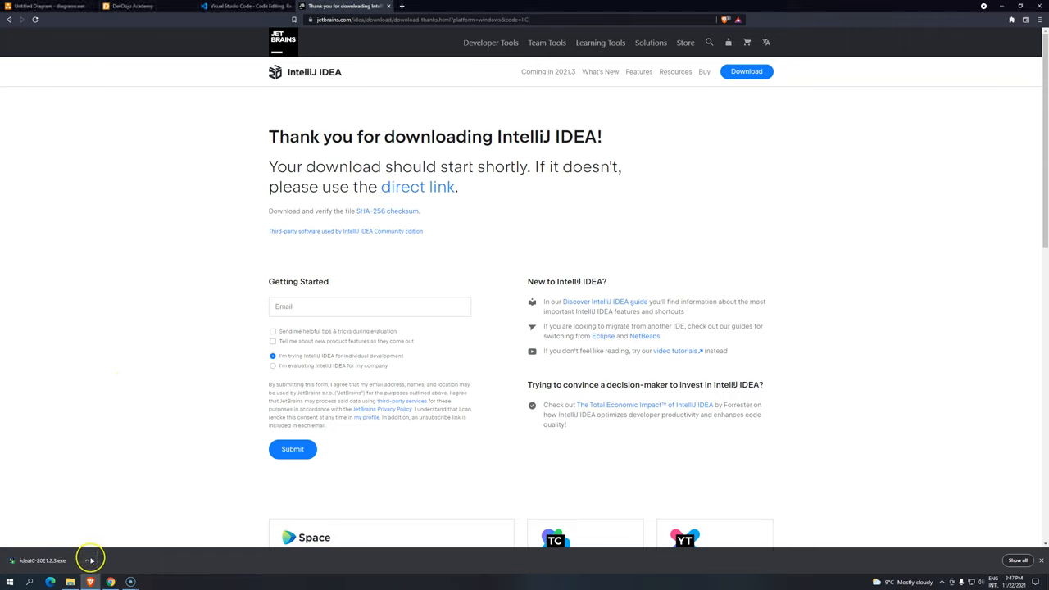
Confirm the downloaded Community installer is in the Downloads folder, then close Explorer.
{"action": "left_click", "coordinate": [88, 560]}
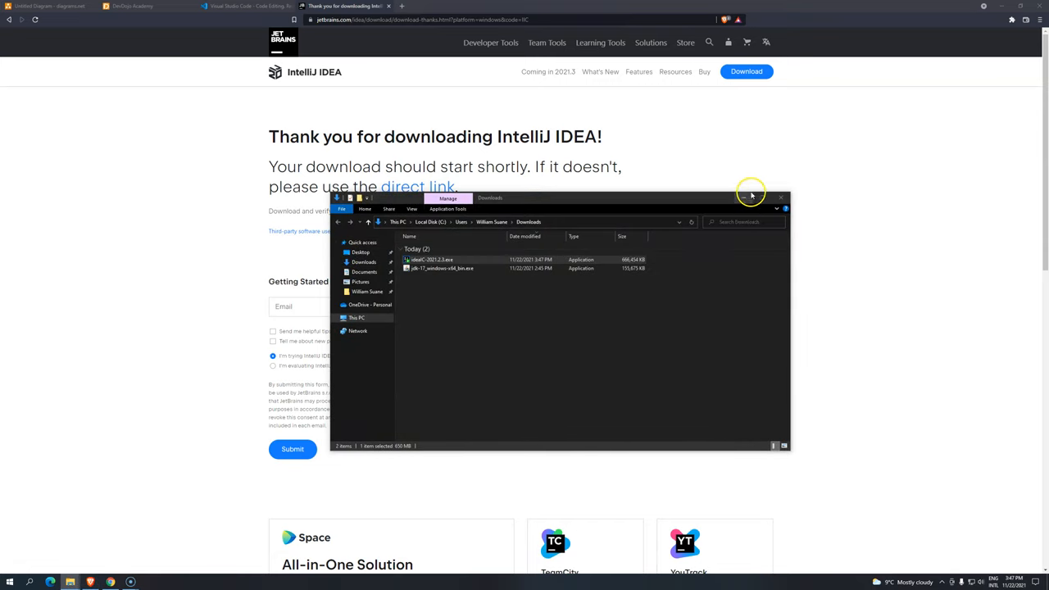
{"action": "left_click", "coordinate": [780, 196]}
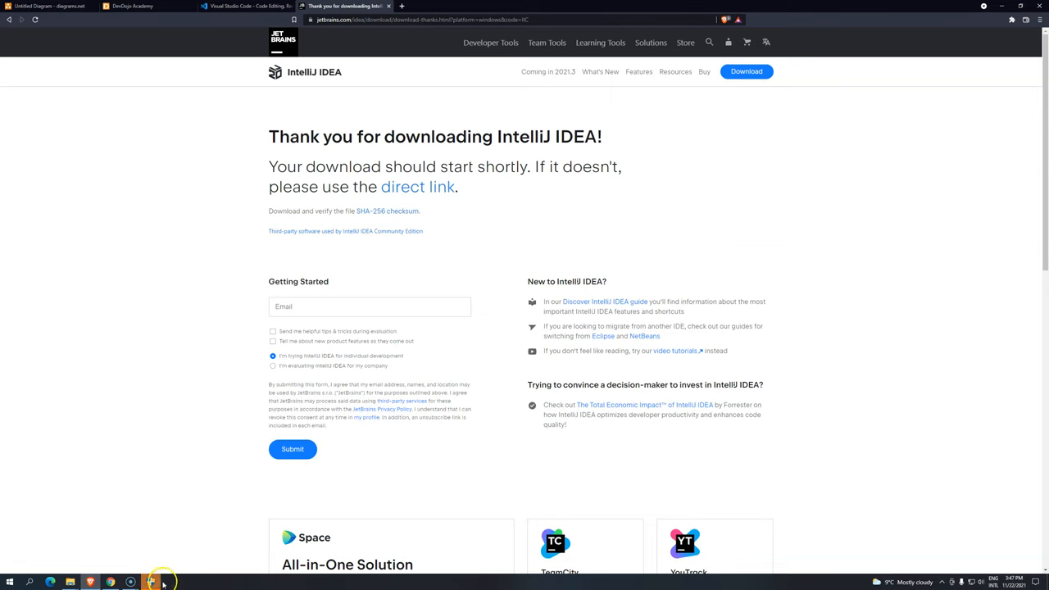
Run the setup wizard with the default folder and no extra shortcuts, and install.
{"action": "left_click", "coordinate": [151, 582]}
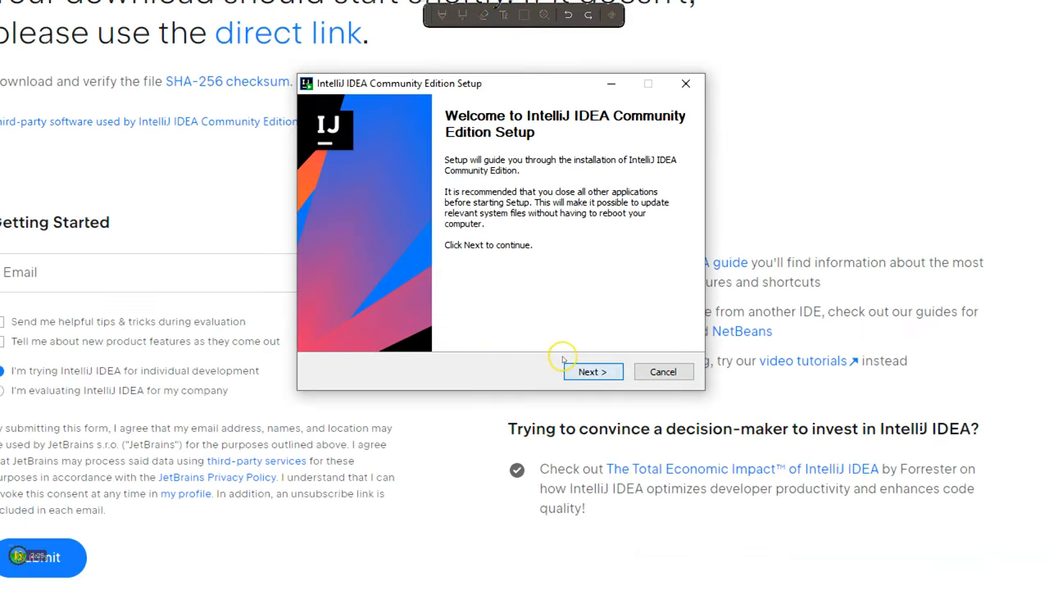
{"action": "left_click", "coordinate": [593, 370]}
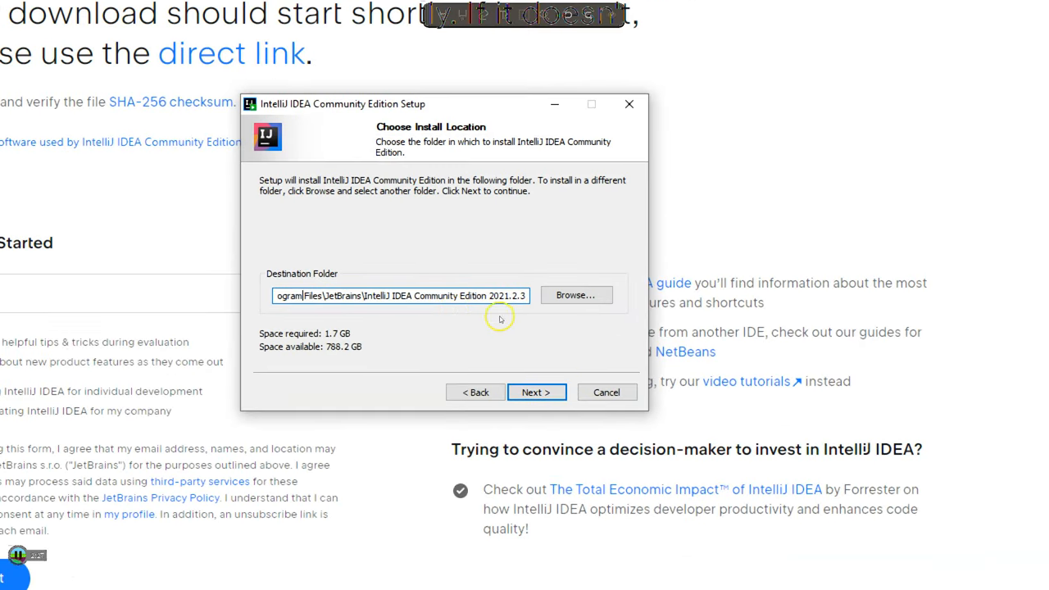
{"action": "left_click", "coordinate": [535, 392]}
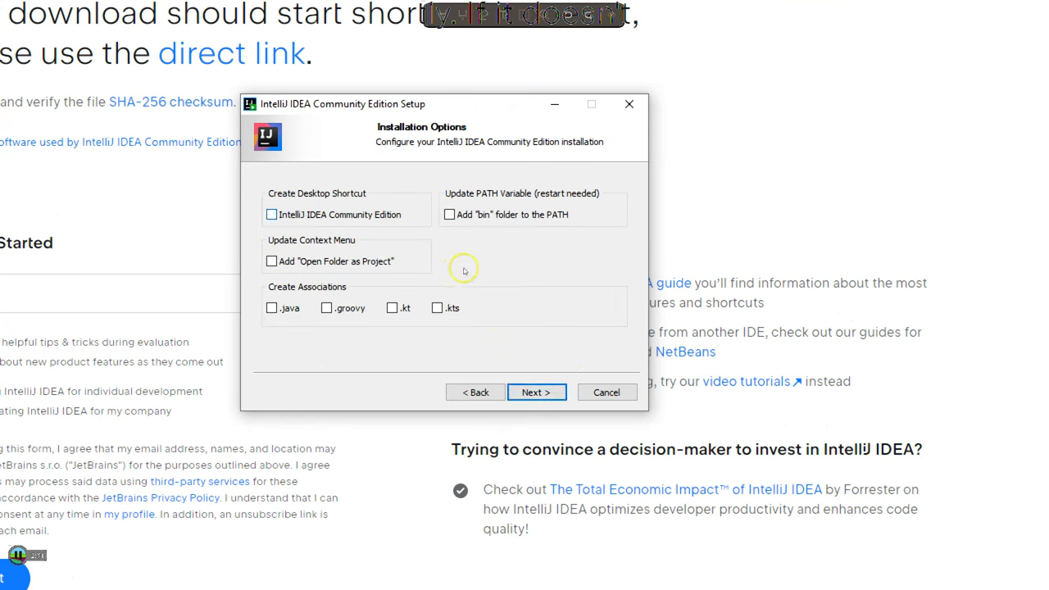
{"action": "mouse_move", "coordinate": [544, 267]}
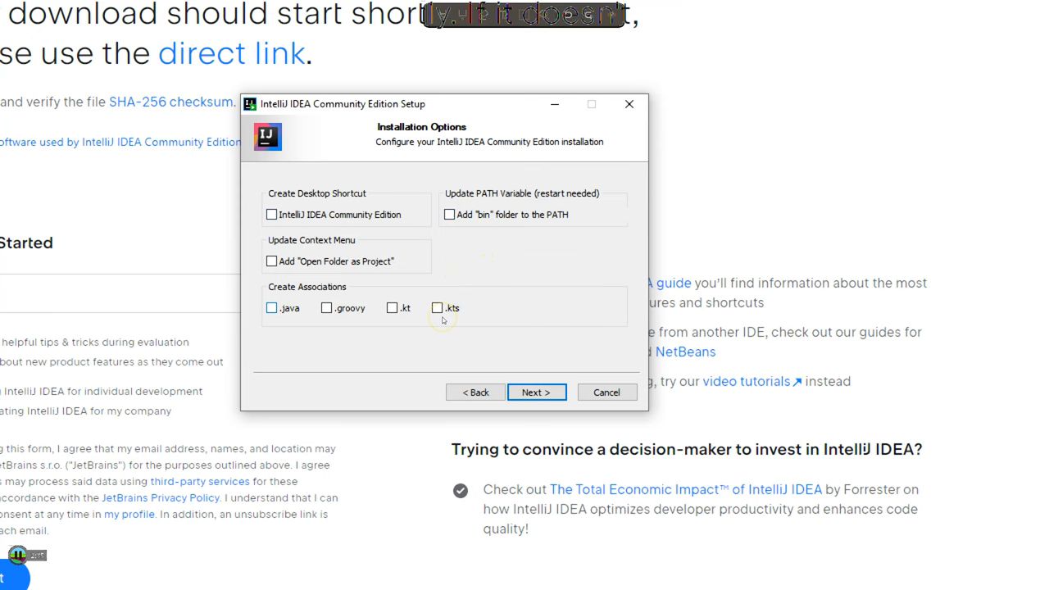
{"action": "left_click", "coordinate": [536, 391]}
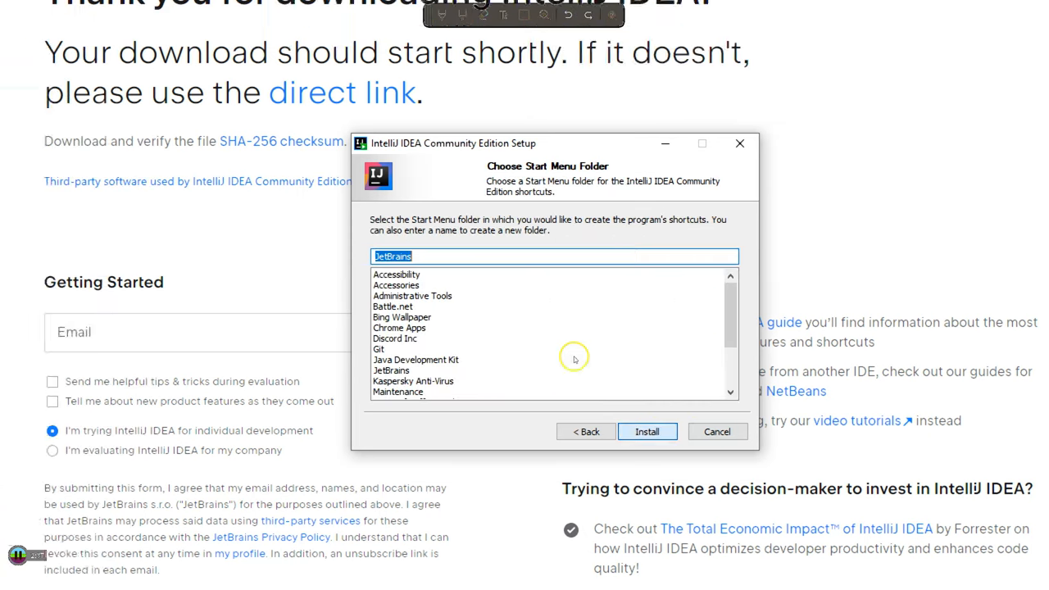
{"action": "left_click", "coordinate": [645, 431]}
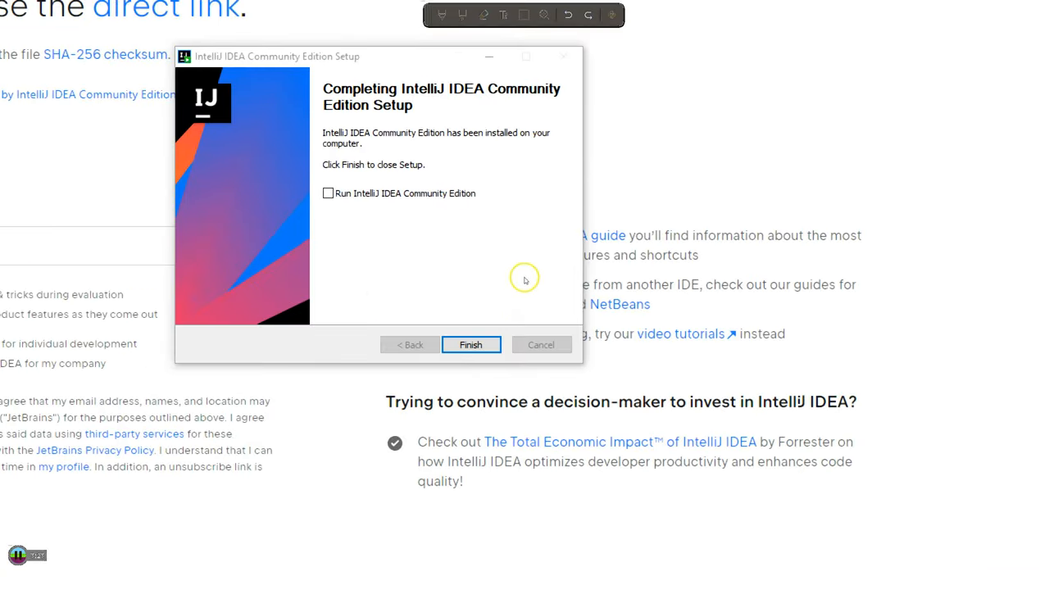
Launch IntelliJ IDEA after setup and accept the user agreement to reach the welcome screen.
{"action": "left_click", "coordinate": [328, 194]}
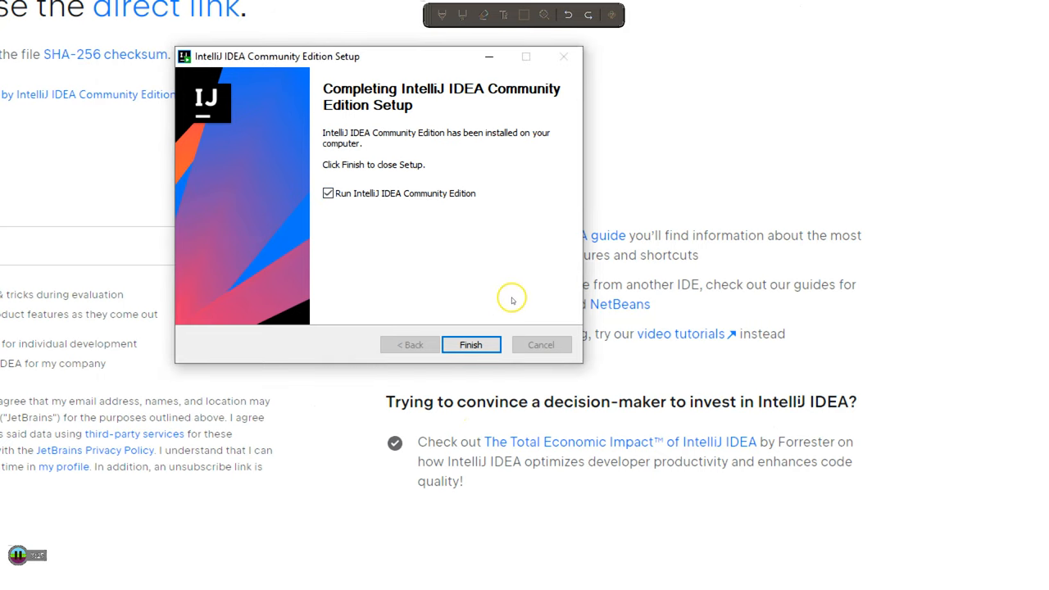
{"action": "mouse_move", "coordinate": [499, 285]}
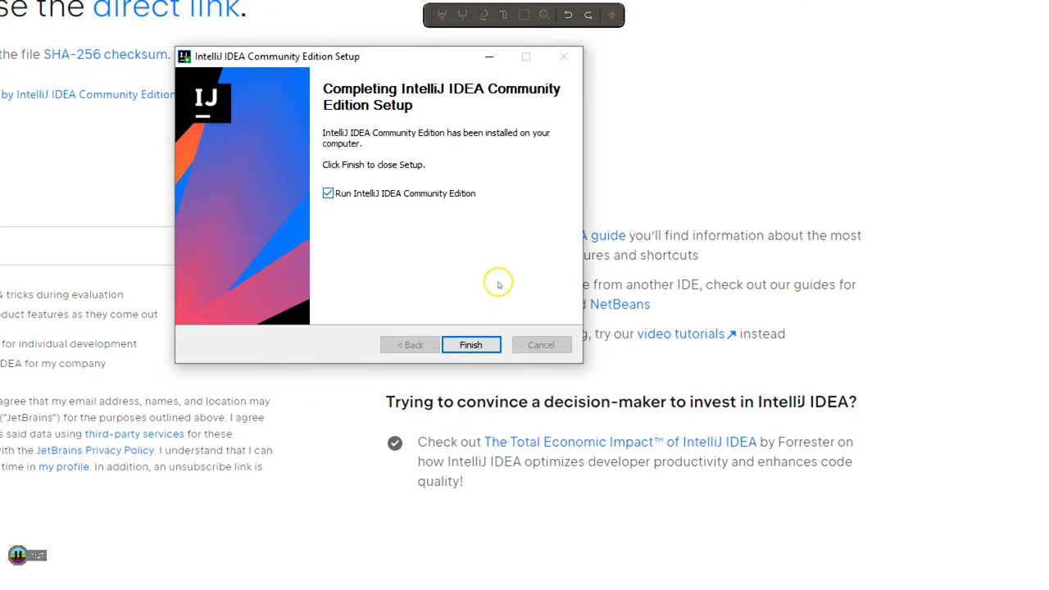
{"action": "left_click", "coordinate": [470, 344]}
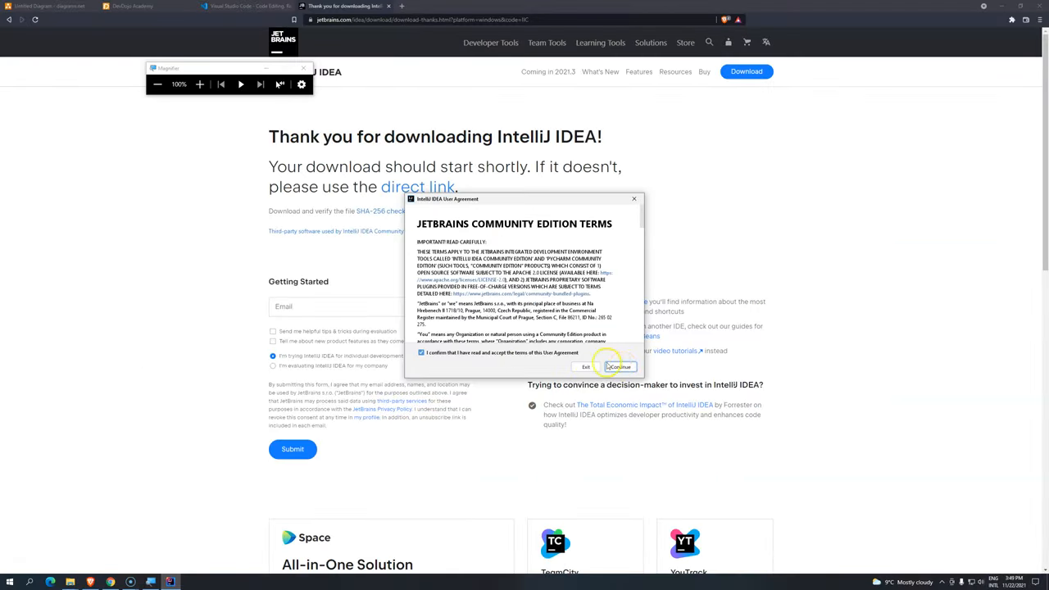
{"action": "left_click", "coordinate": [618, 368]}
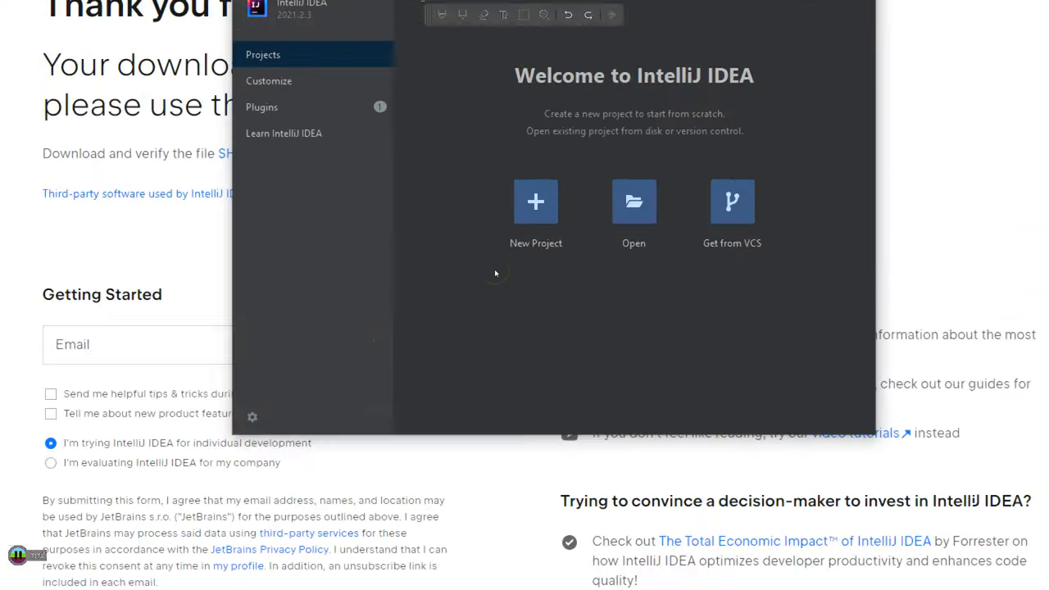
Set the IDE font size to 24 under Customize, then go to the Plugins marketplace.
{"action": "left_click", "coordinate": [252, 417]}
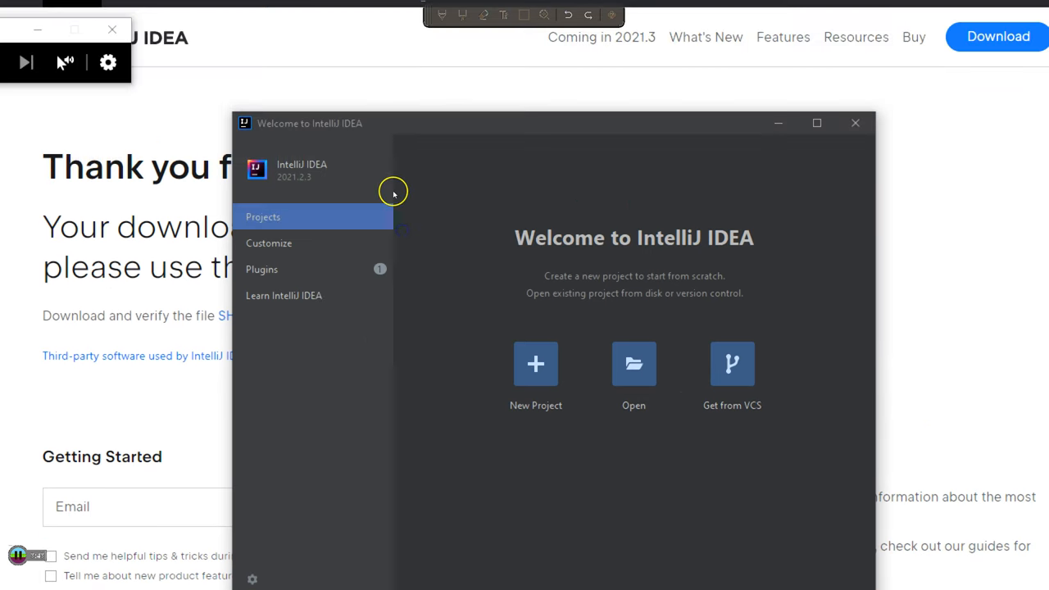
{"action": "left_click", "coordinate": [253, 514]}
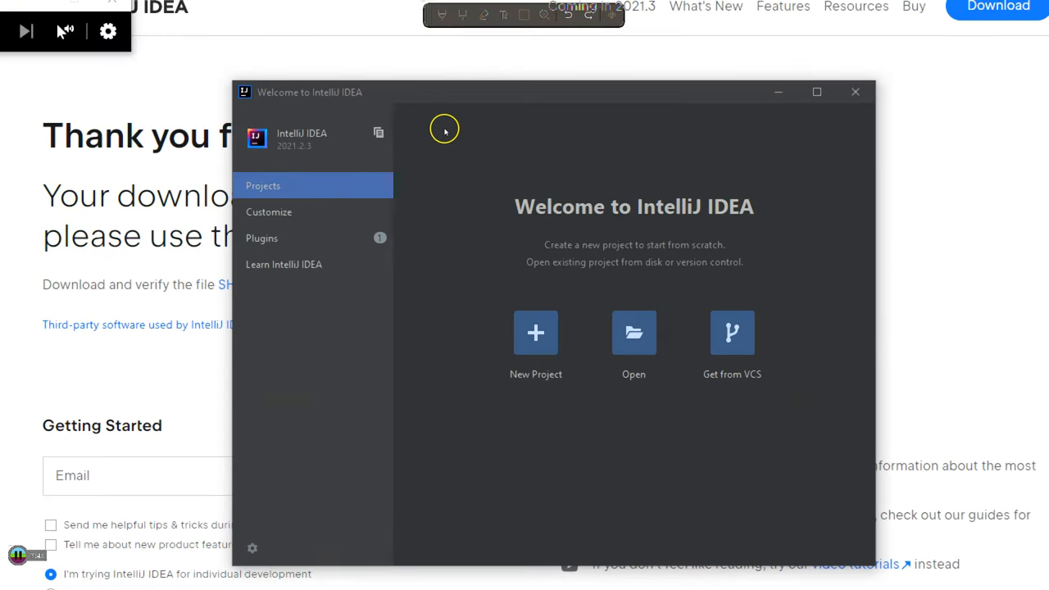
{"action": "left_click", "coordinate": [262, 238]}
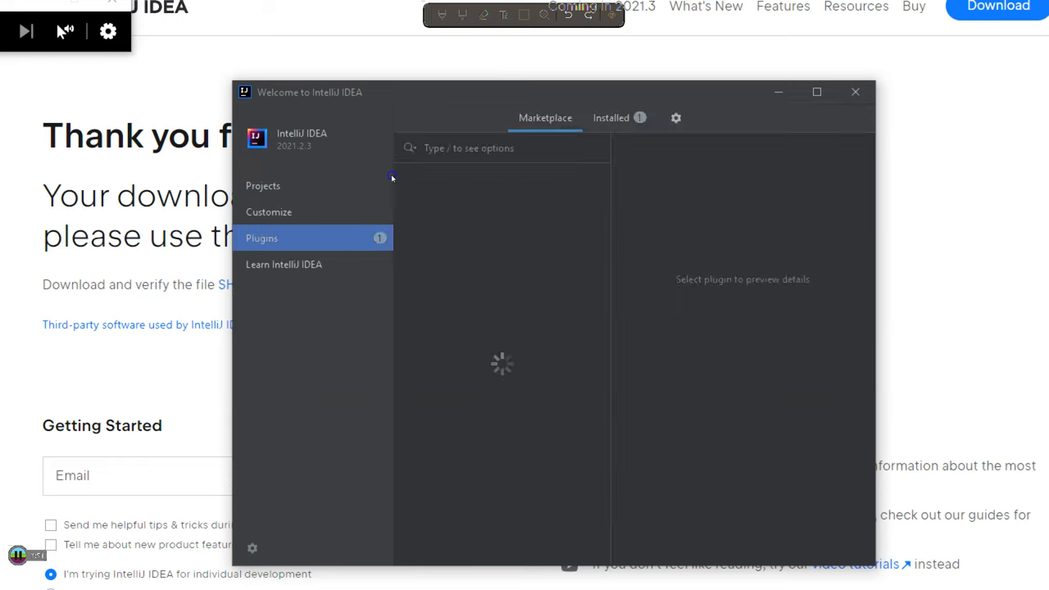
{"action": "left_click", "coordinate": [263, 185]}
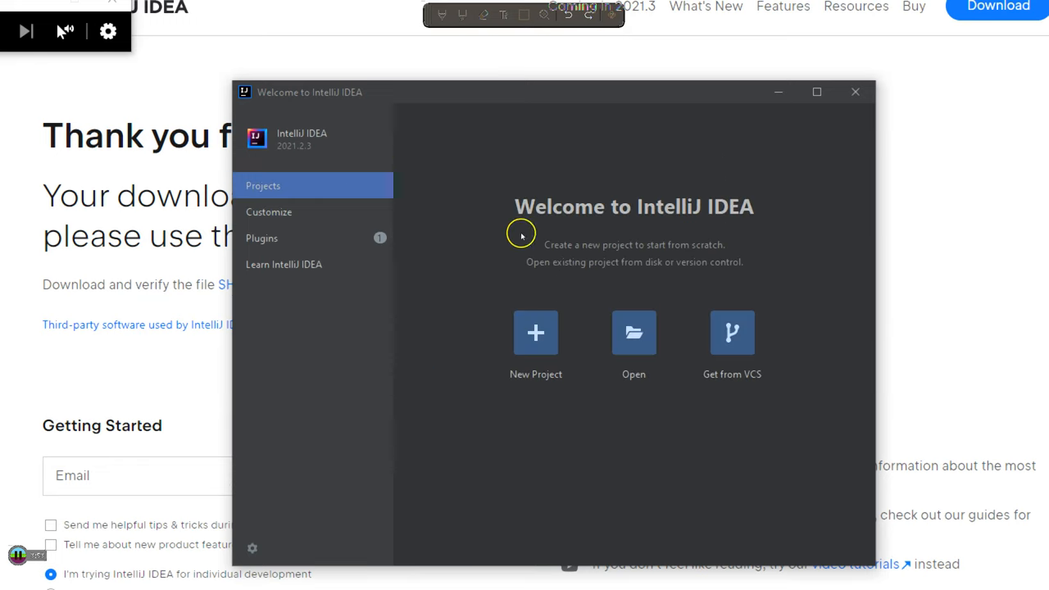
{"action": "left_click", "coordinate": [268, 211]}
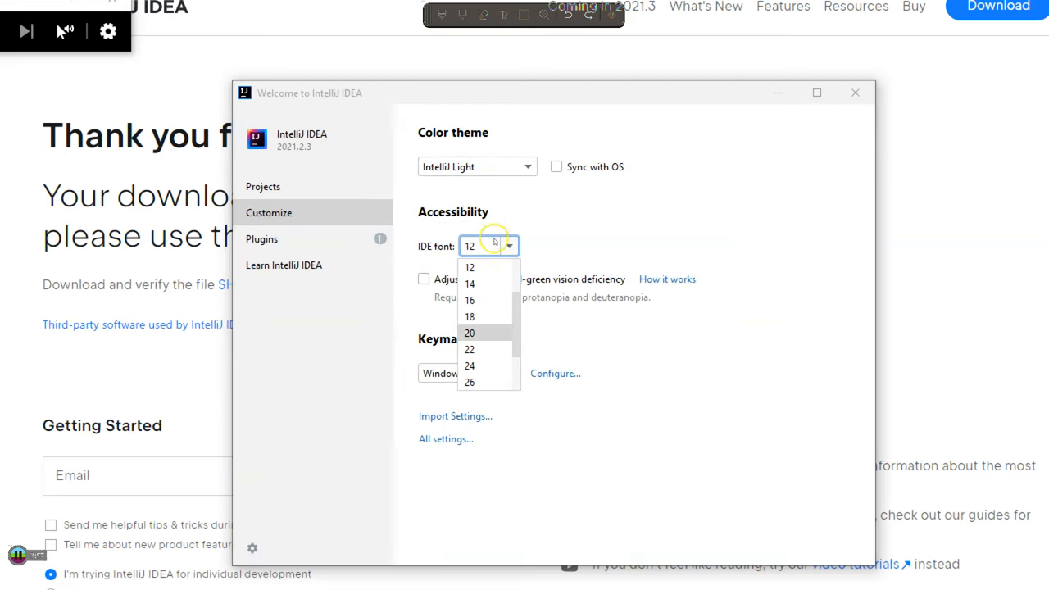
{"action": "left_click", "coordinate": [469, 366]}
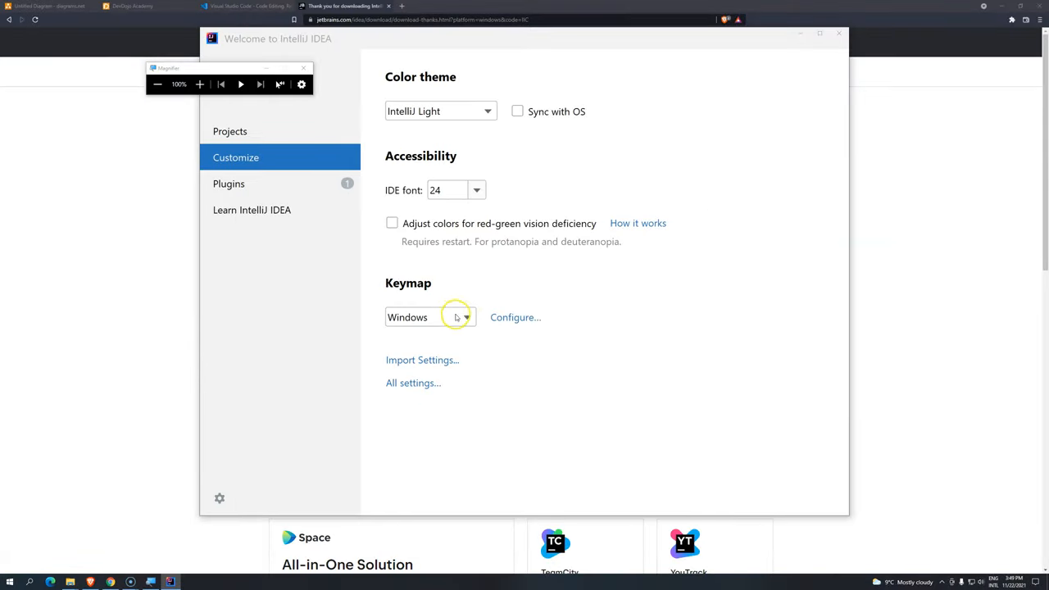
{"action": "mouse_move", "coordinate": [439, 318]}
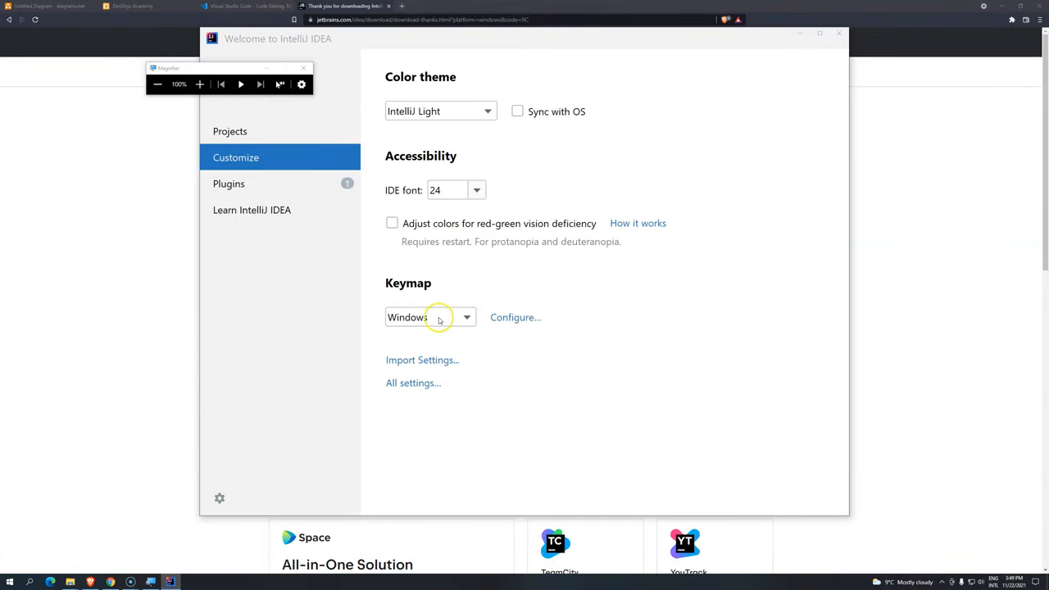
{"action": "left_click", "coordinate": [230, 184]}
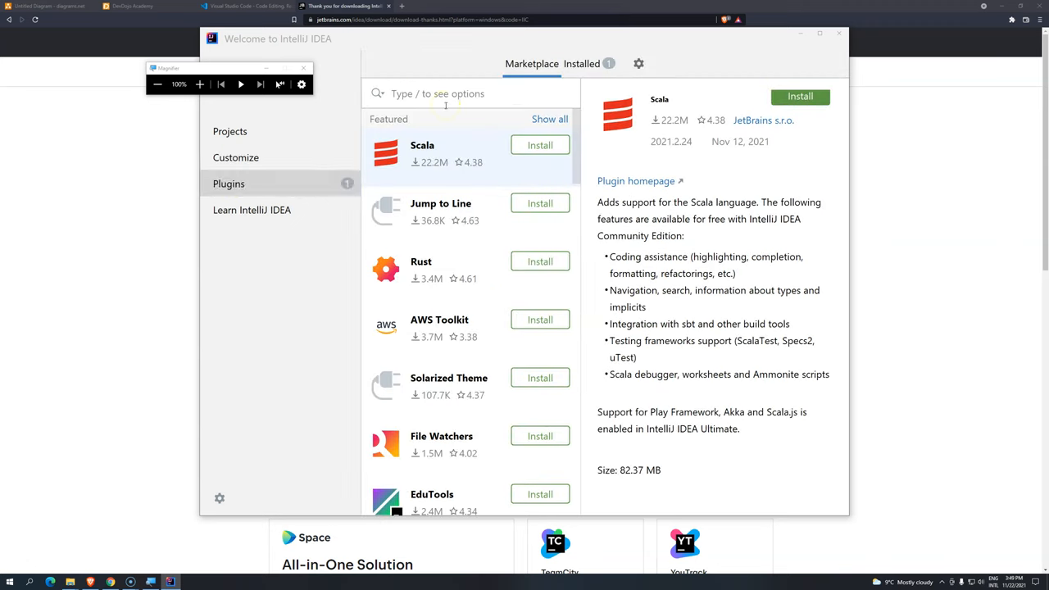
Search 'rain' and install the Rainbow Brackets plugin, accepting the third-party note.
{"action": "type", "text": "rain"}
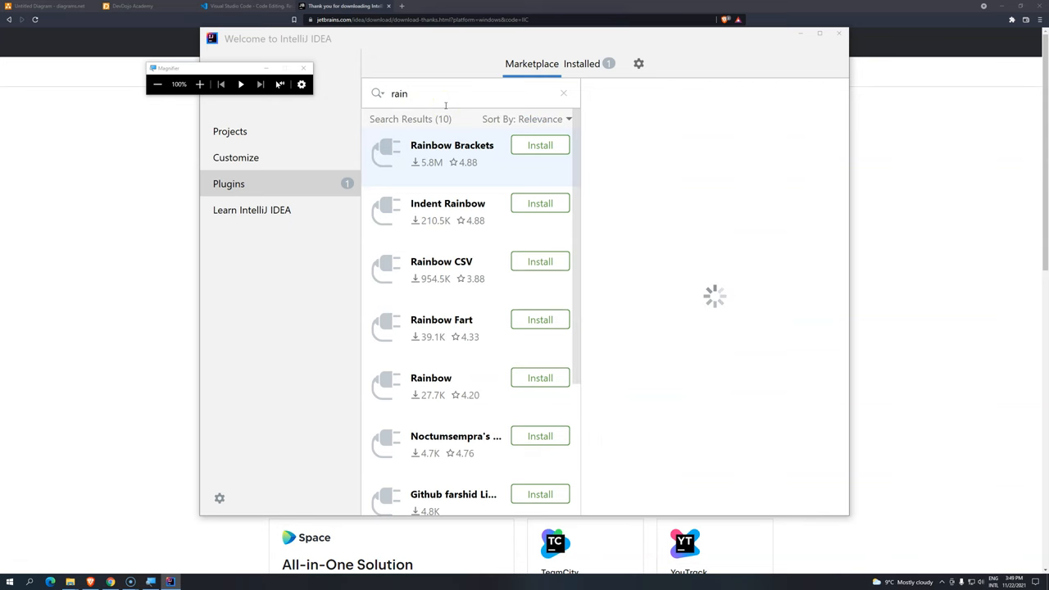
{"action": "left_click", "coordinate": [452, 151]}
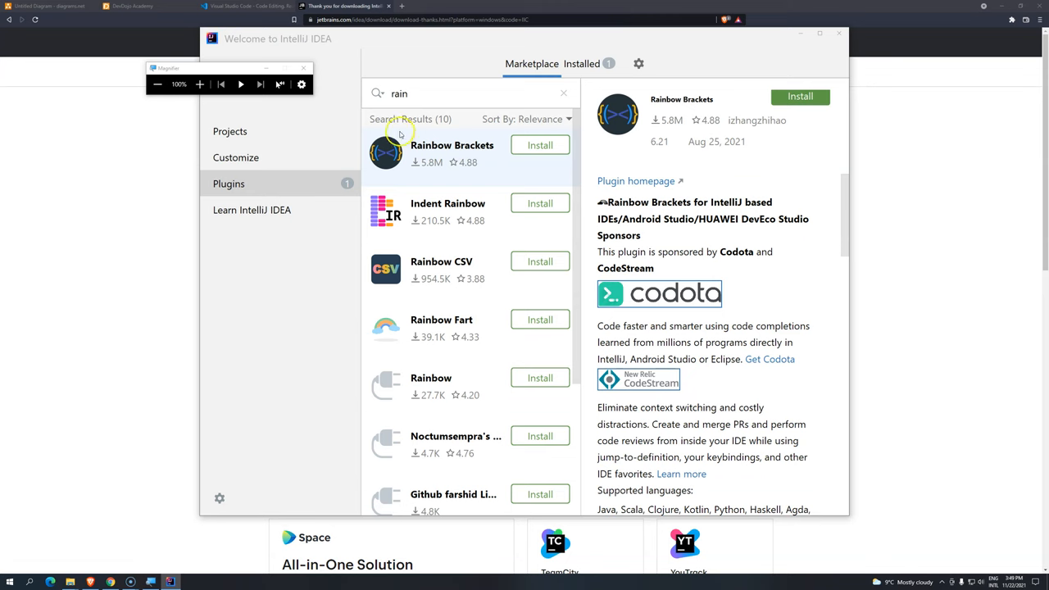
{"action": "left_click", "coordinate": [539, 145]}
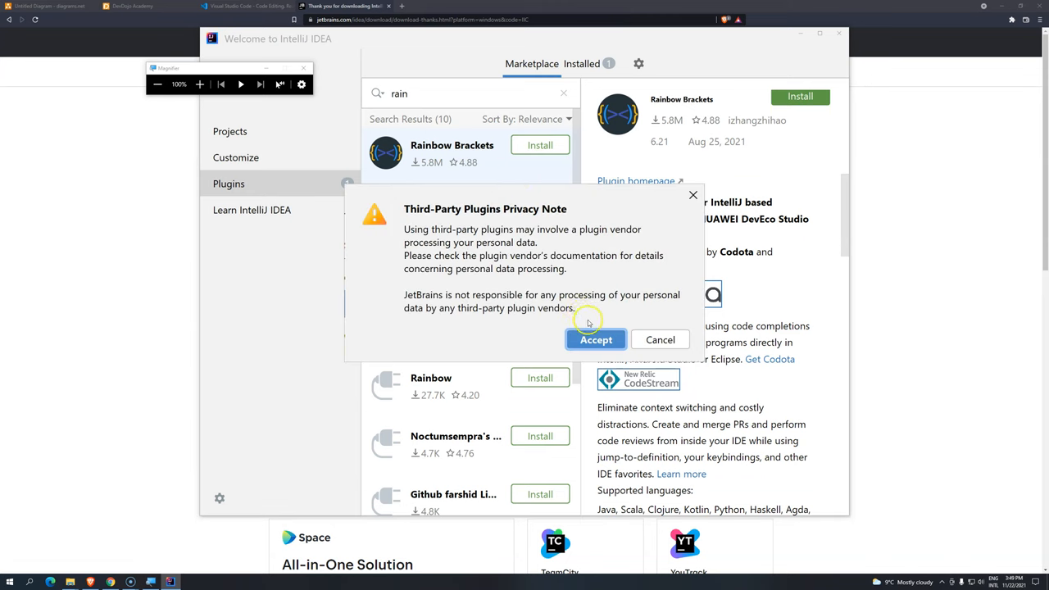
{"action": "left_click", "coordinate": [596, 339]}
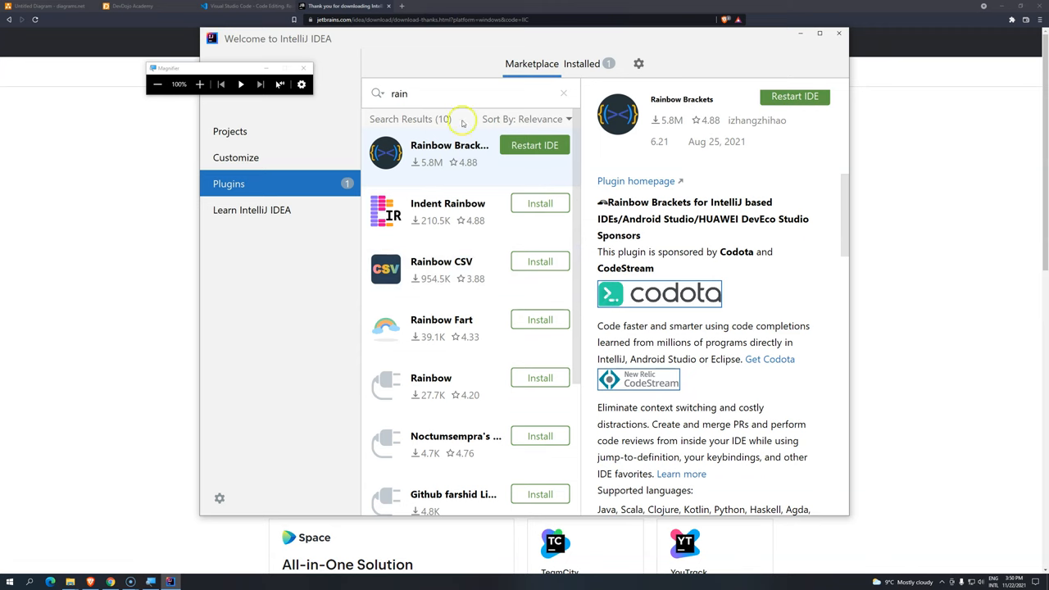
Search 'pok' and 'presen' to look at the Pokemon Progress and Presentation Assistant plugins.
{"action": "type", "text": "poke"}
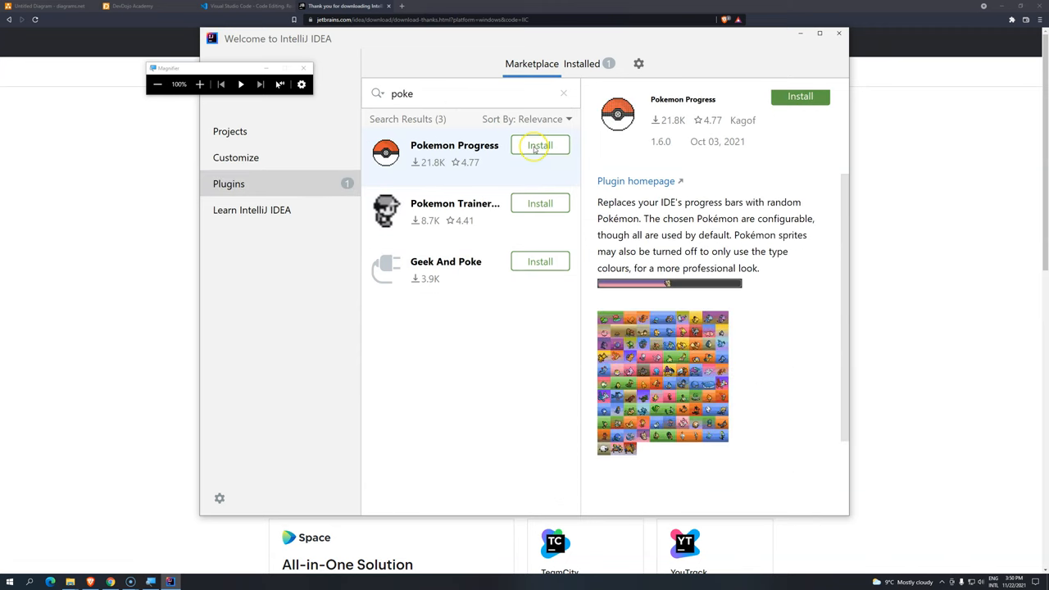
{"action": "left_click", "coordinate": [541, 145]}
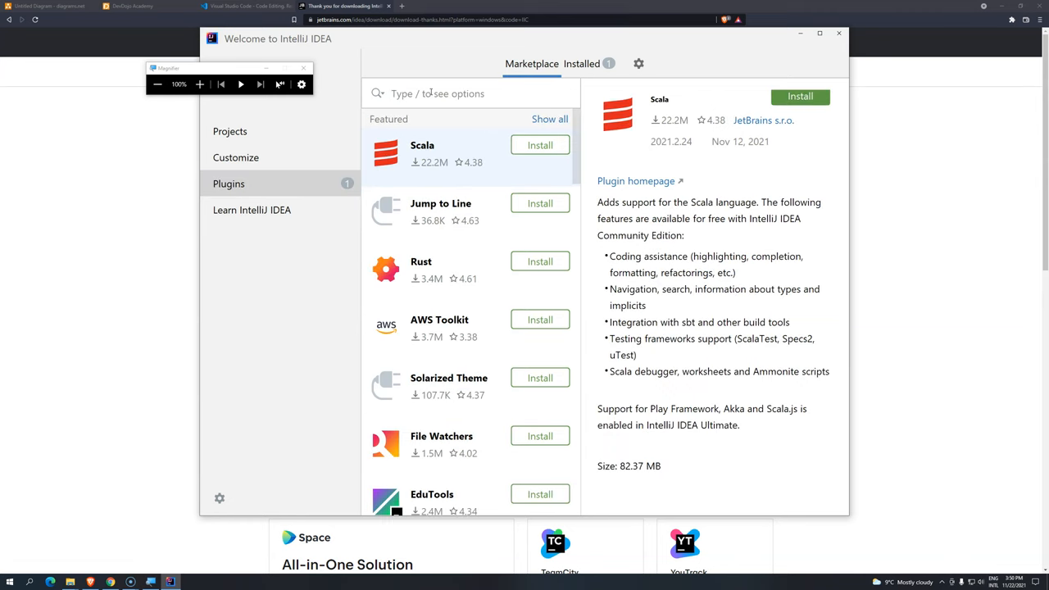
{"action": "type", "text": "presen"}
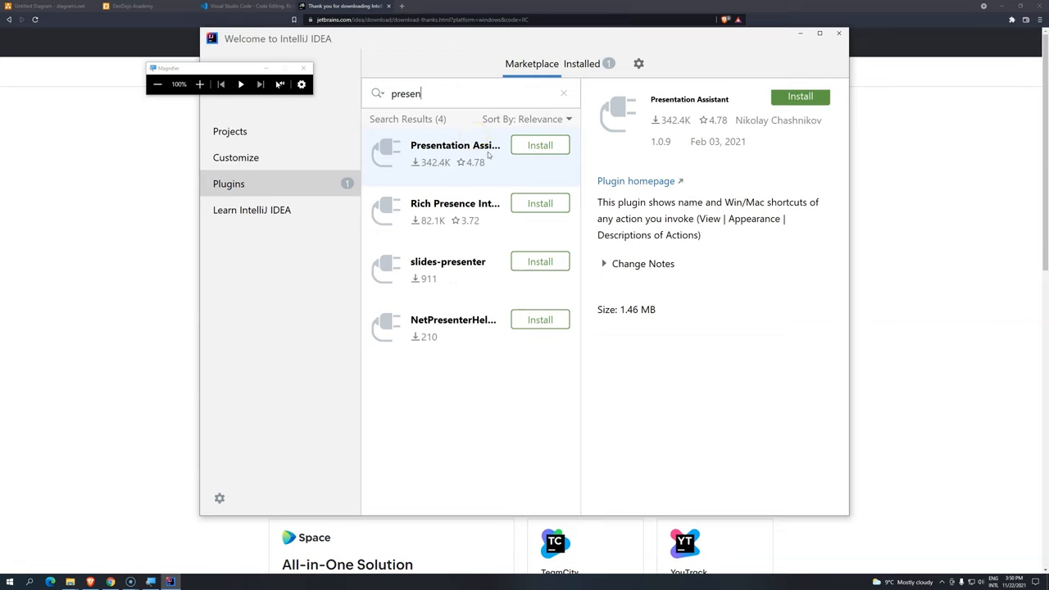
{"action": "mouse_move", "coordinate": [528, 469]}
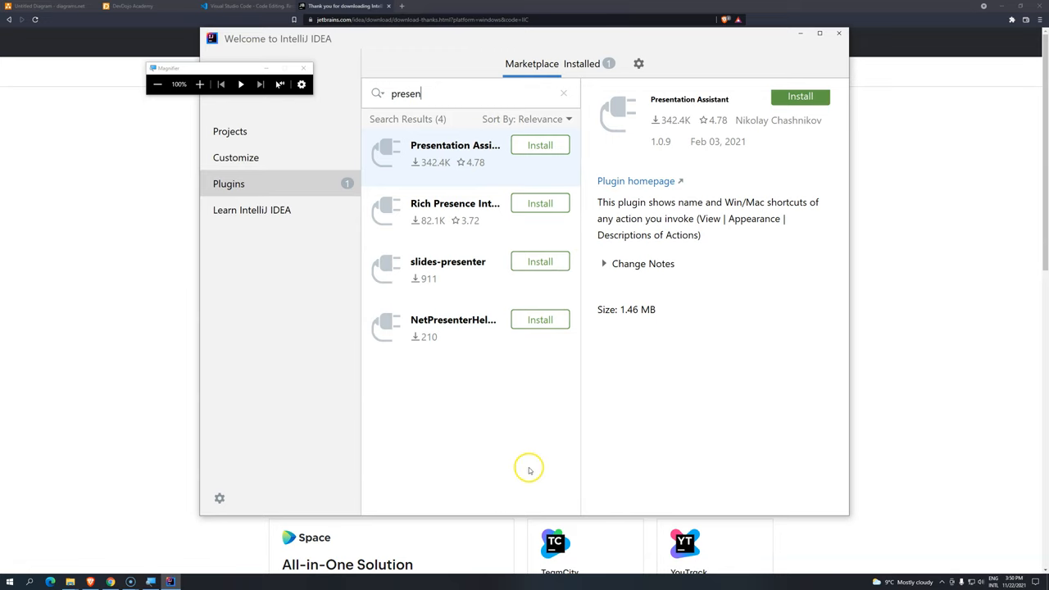
{"action": "left_click", "coordinate": [540, 144]}
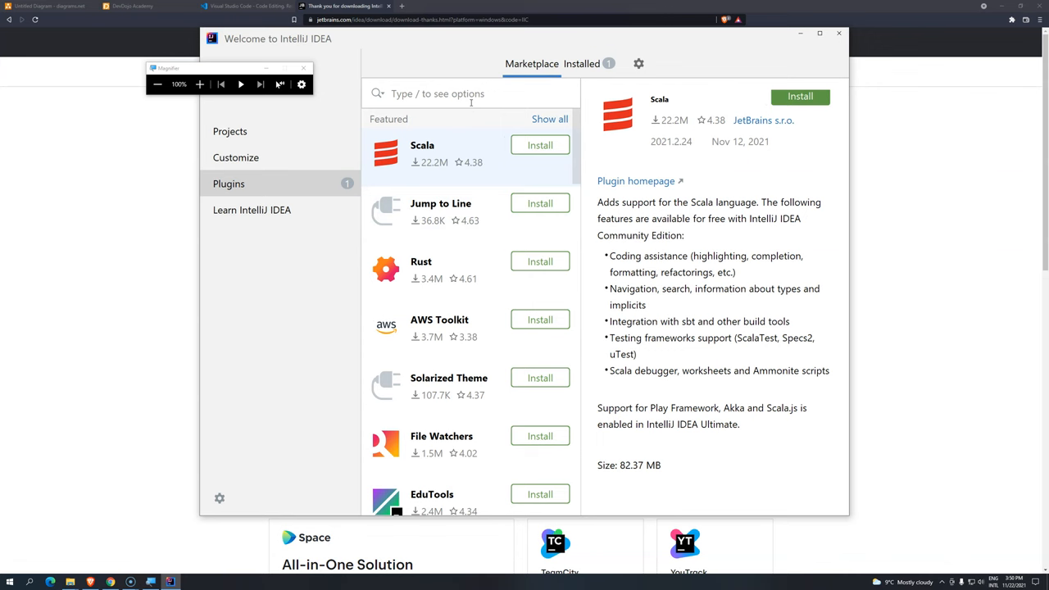
Search 'key pro' and install the Key Promoter X plugin.
{"action": "type", "text": "key pro"}
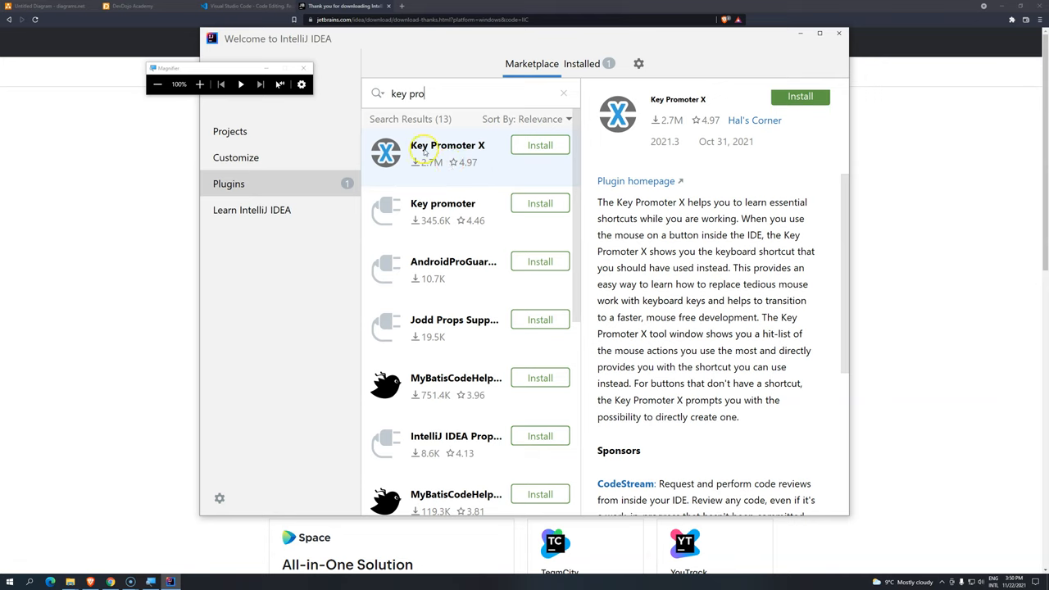
{"action": "mouse_move", "coordinate": [514, 154]}
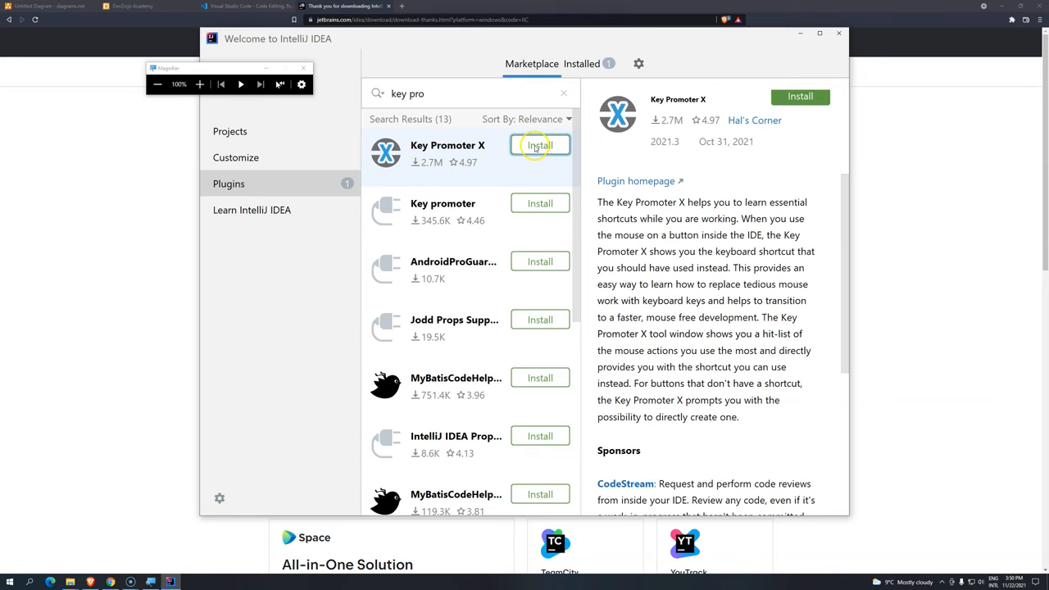
{"action": "left_click", "coordinate": [539, 144]}
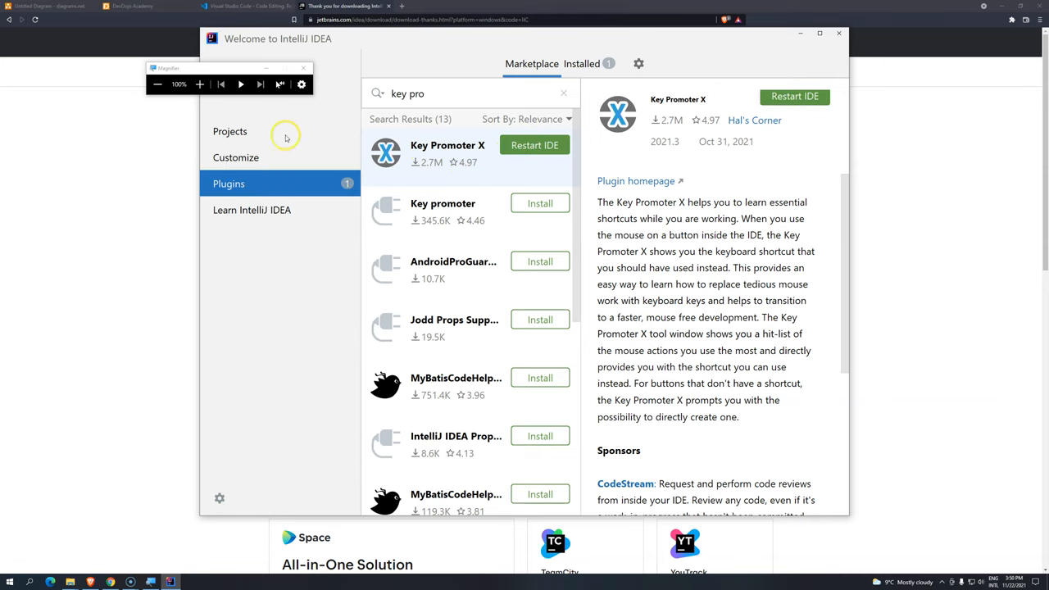
{"action": "mouse_move", "coordinate": [531, 135]}
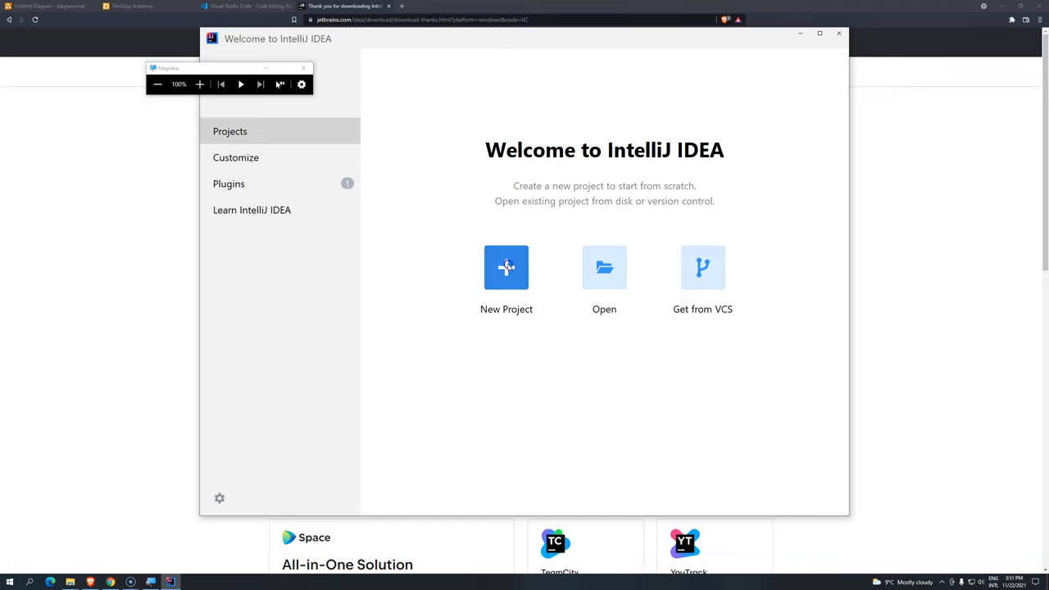
{"action": "mouse_move", "coordinate": [465, 295]}
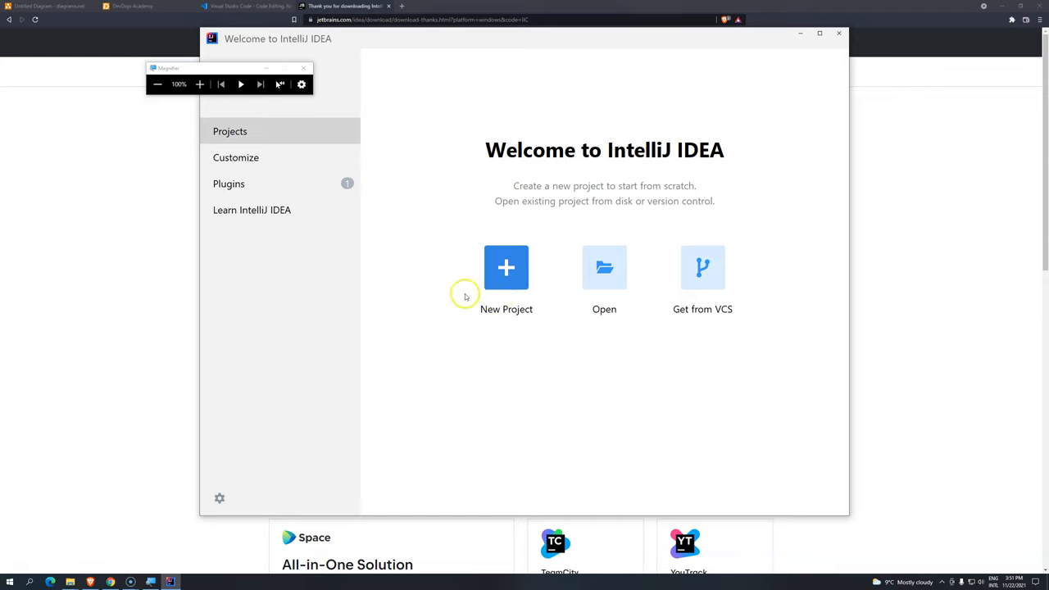
{"action": "mouse_move", "coordinate": [505, 267]}
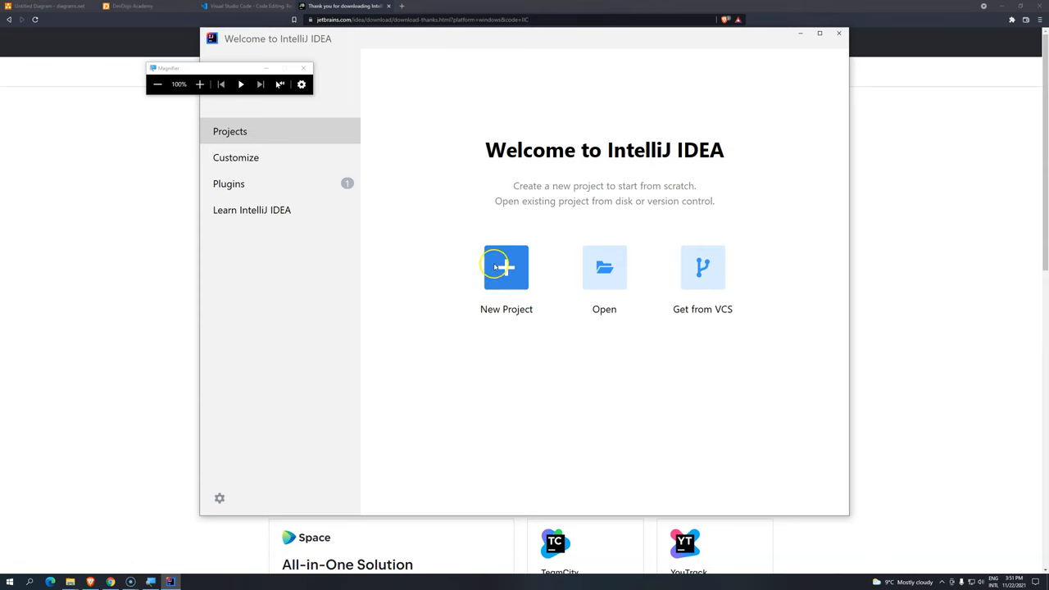
Start a new Java project with SDK 17, skip the template, and reach the naming page.
{"action": "left_click", "coordinate": [505, 267]}
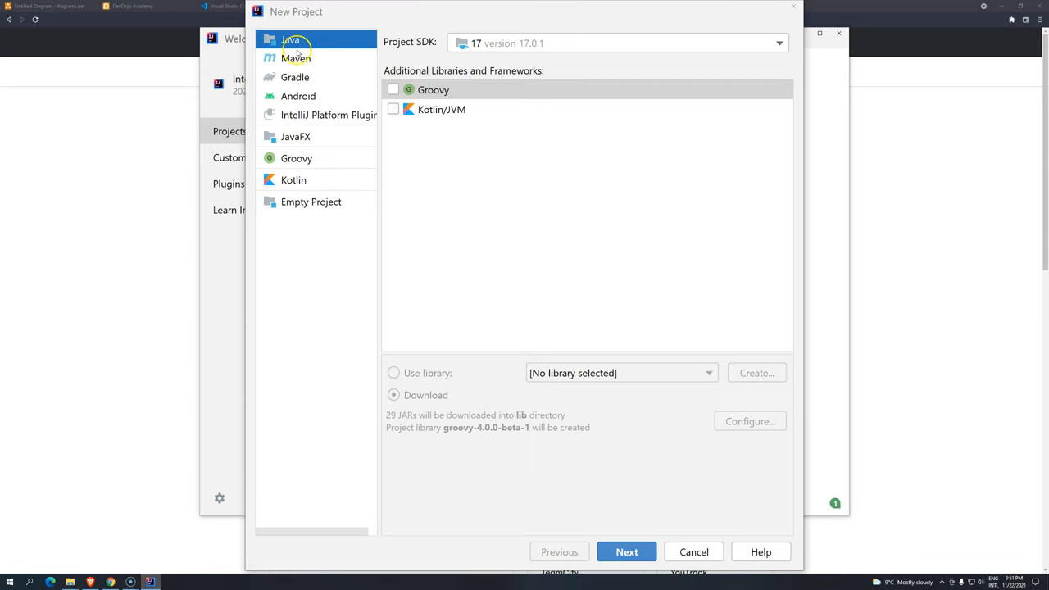
{"action": "mouse_move", "coordinate": [295, 57]}
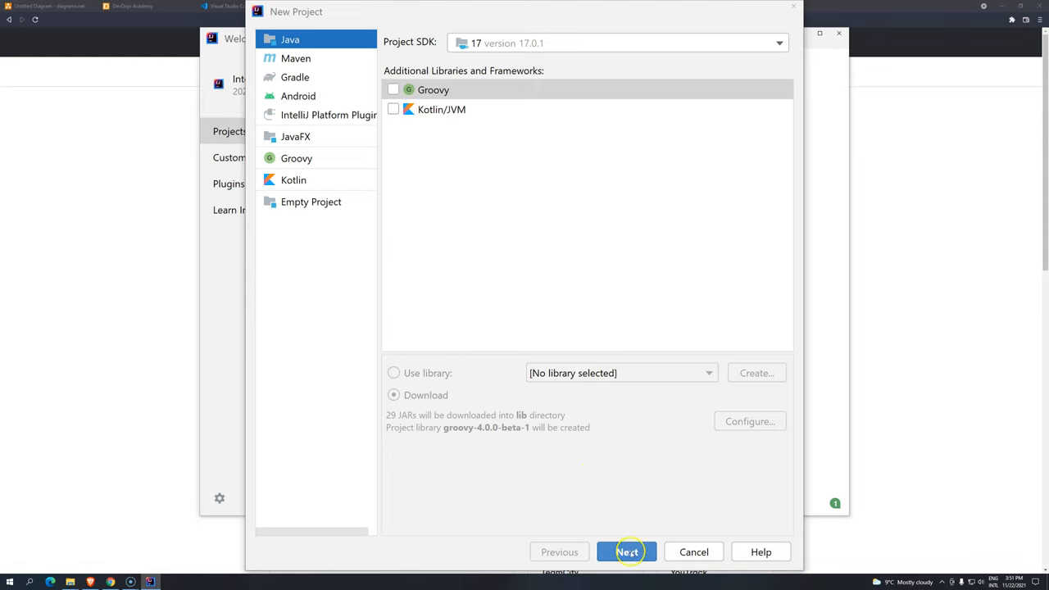
{"action": "left_click", "coordinate": [626, 551]}
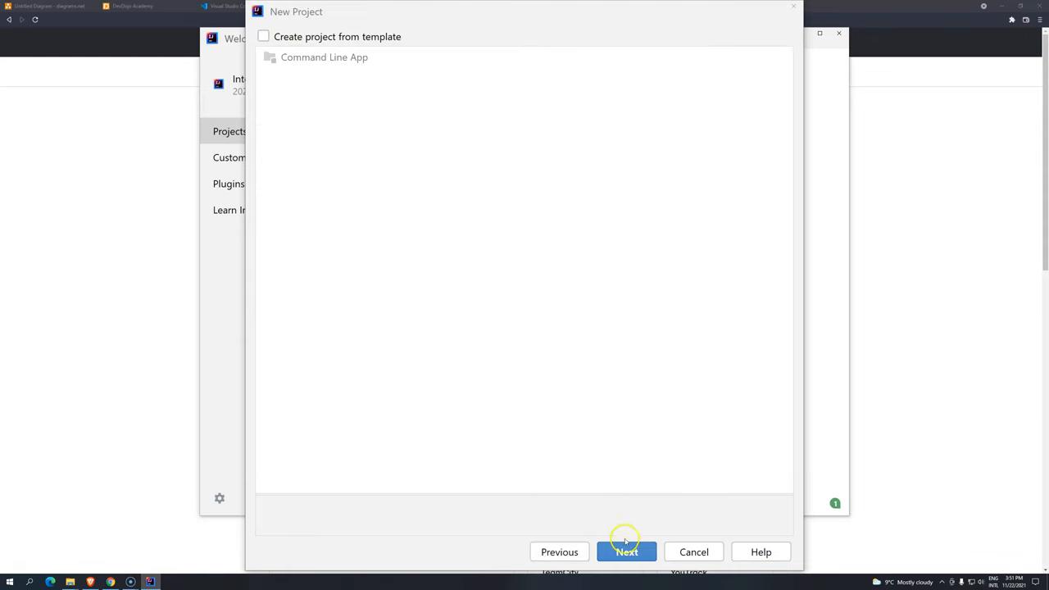
{"action": "left_click", "coordinate": [627, 551]}
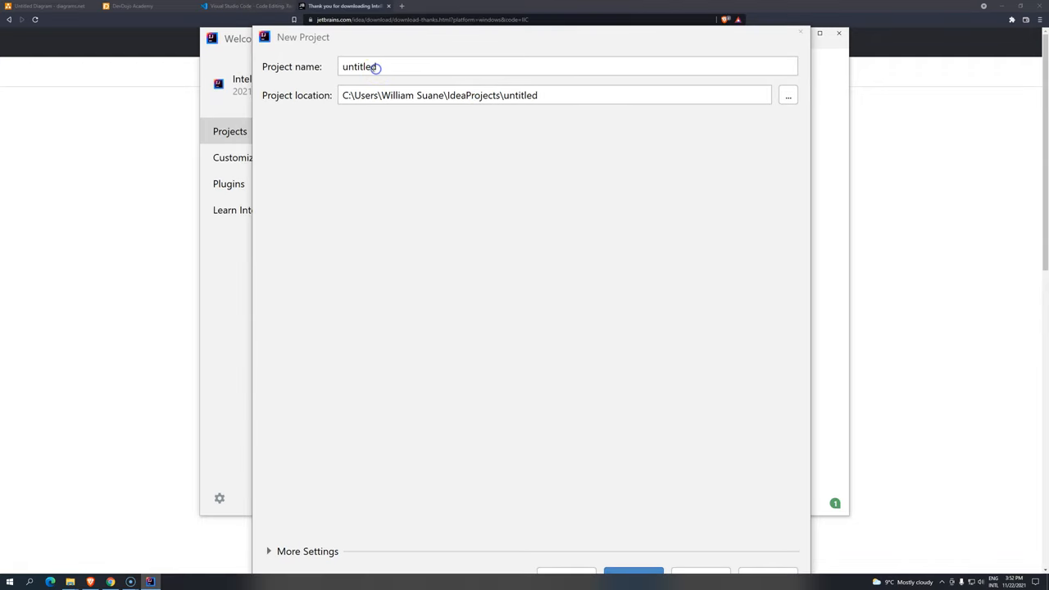
{"action": "mouse_move", "coordinate": [386, 95]}
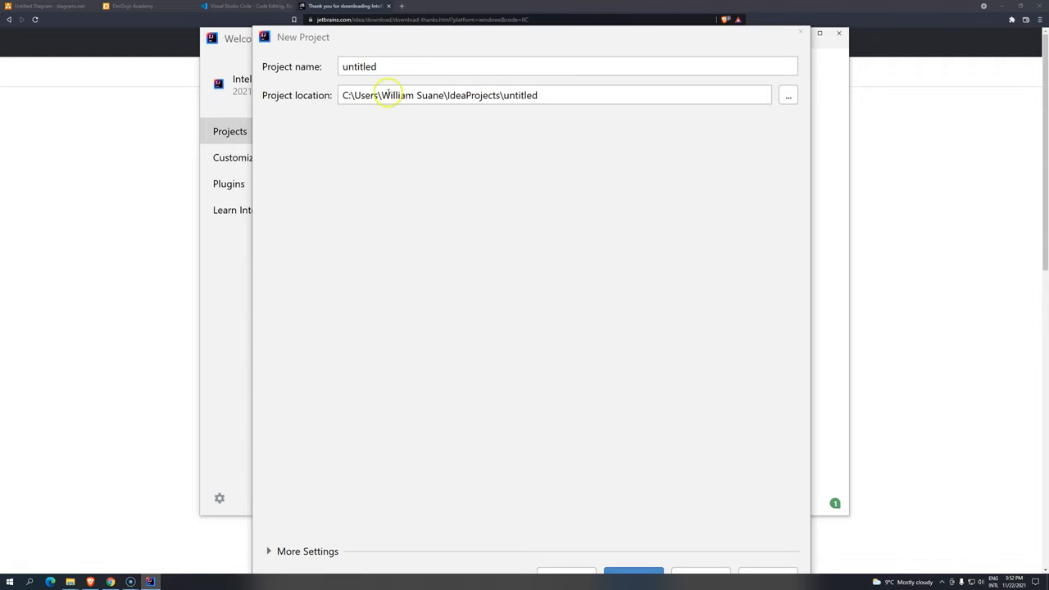
Replace the default project name with 'introduction-programming', updating its IdeaProjects location.
{"action": "left_click", "coordinate": [367, 65]}
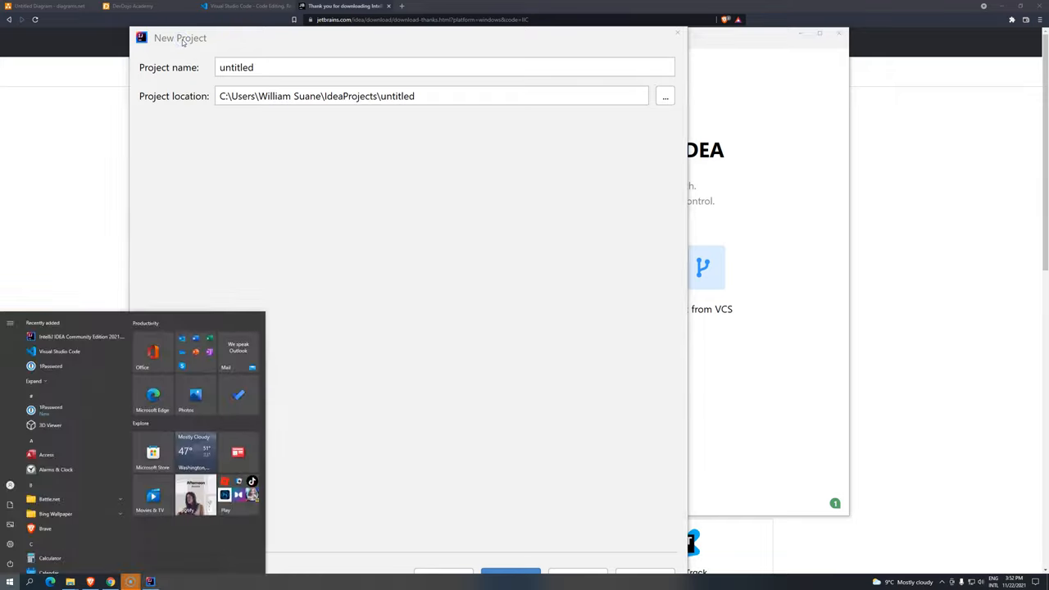
{"action": "left_click", "coordinate": [445, 67]}
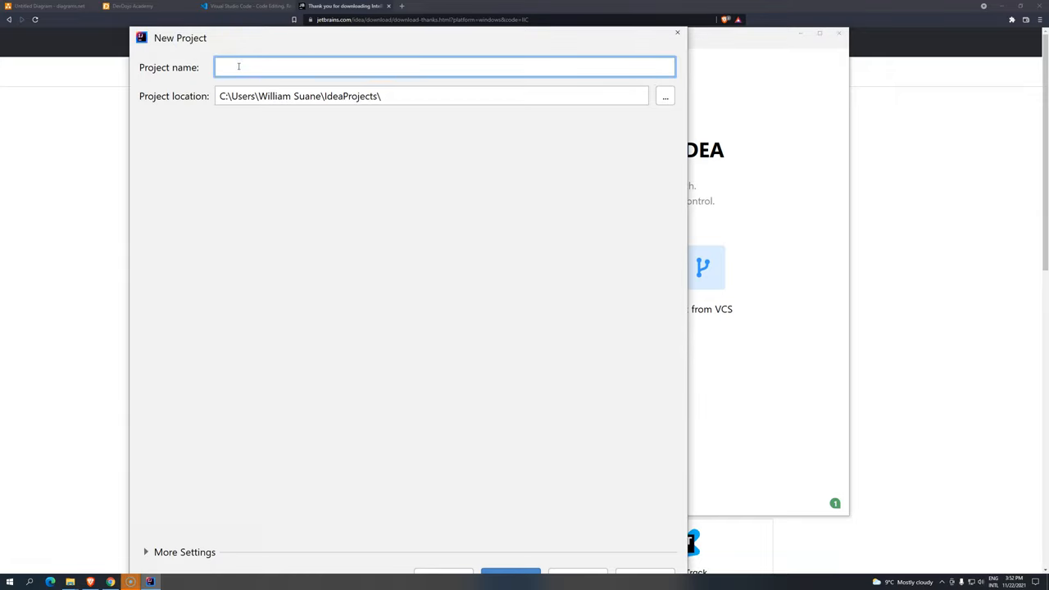
{"action": "type", "text": "introduction"}
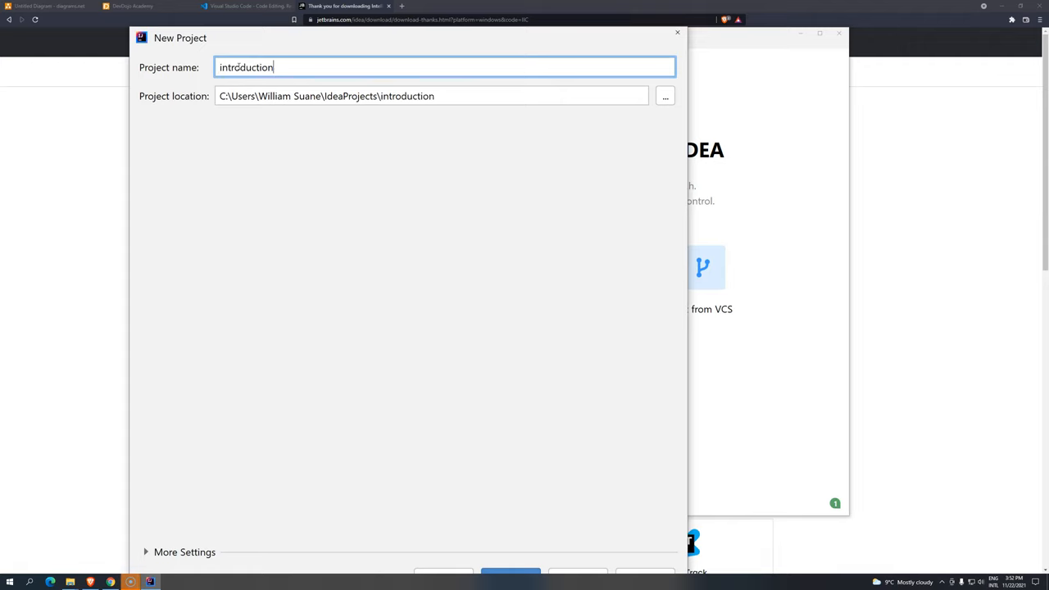
{"action": "type", "text": "-programm"}
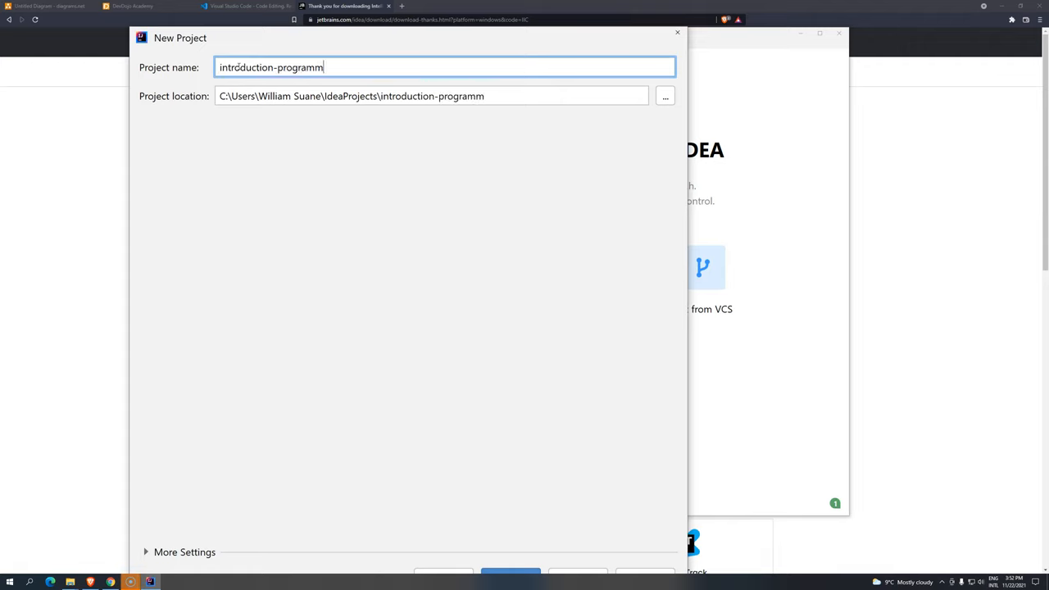
{"action": "type", "text": "ing"}
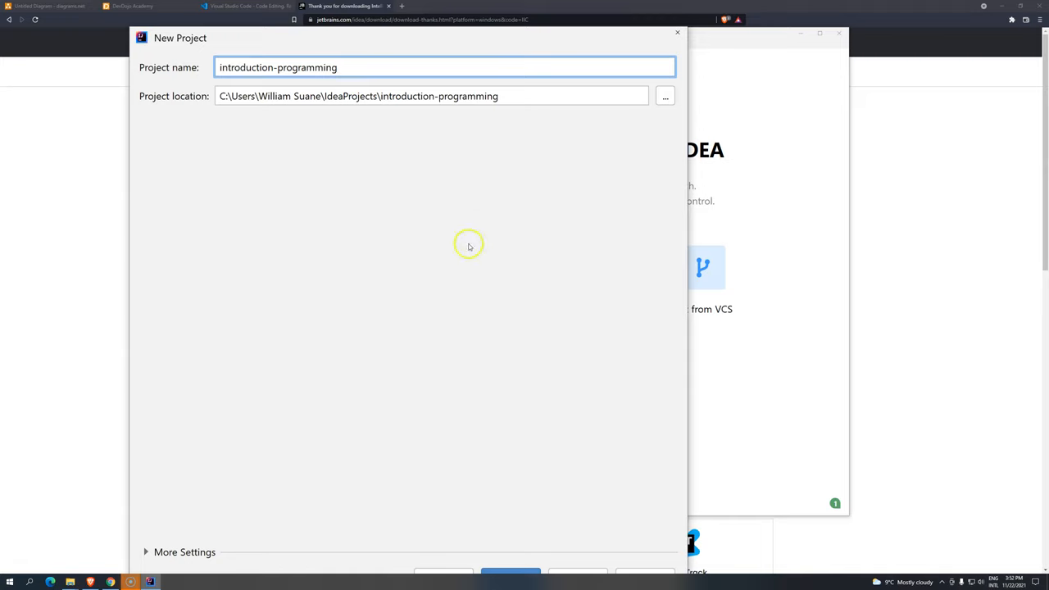
{"action": "mouse_move", "coordinate": [590, 515]}
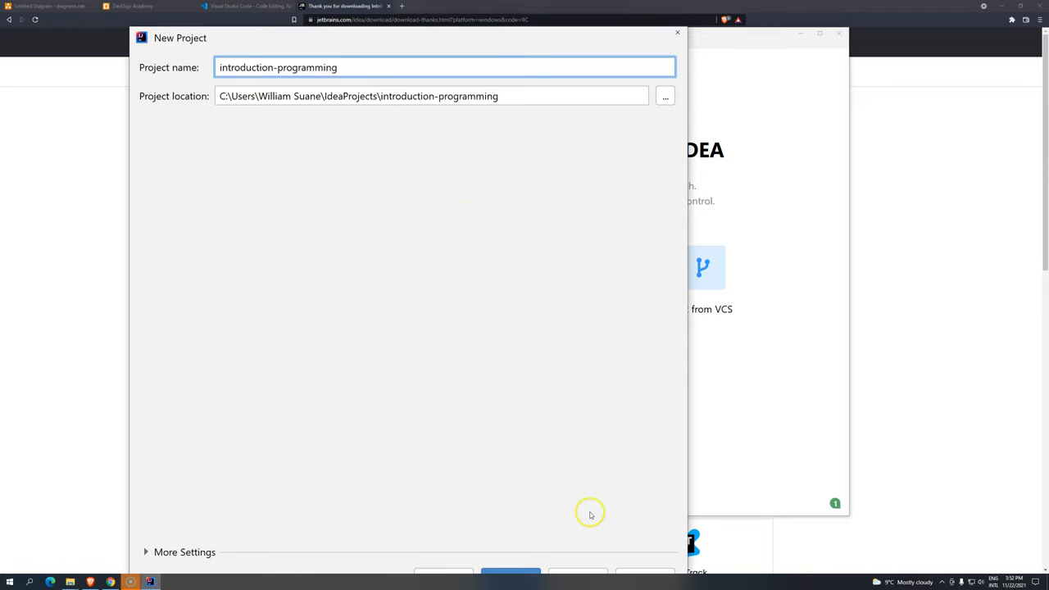
{"action": "mouse_move", "coordinate": [544, 47]}
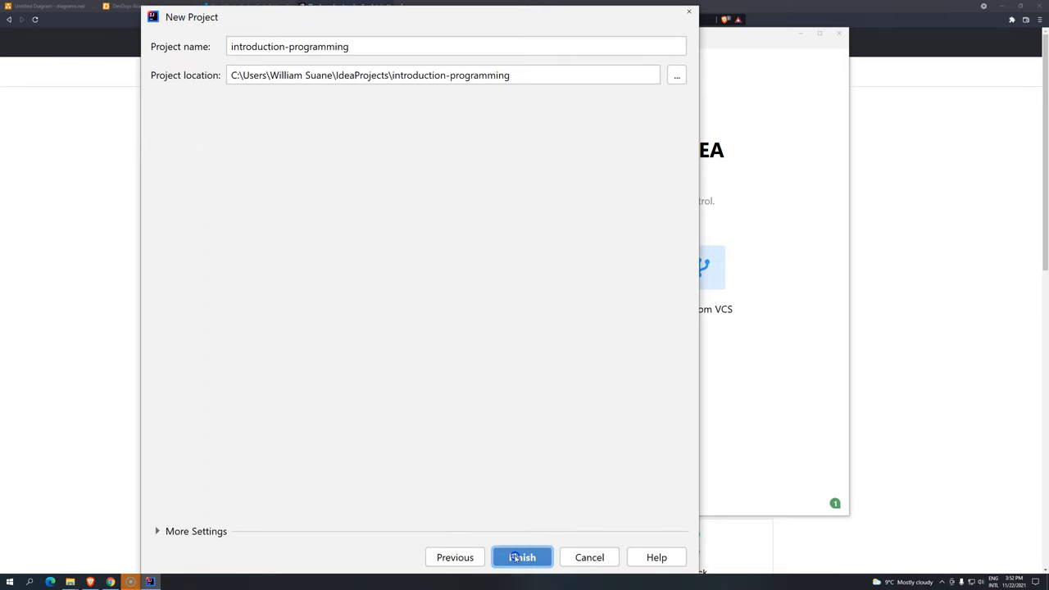
Finish creating the project, view one more Tip of the Day, and dismiss the tips.
{"action": "left_click", "coordinate": [521, 557]}
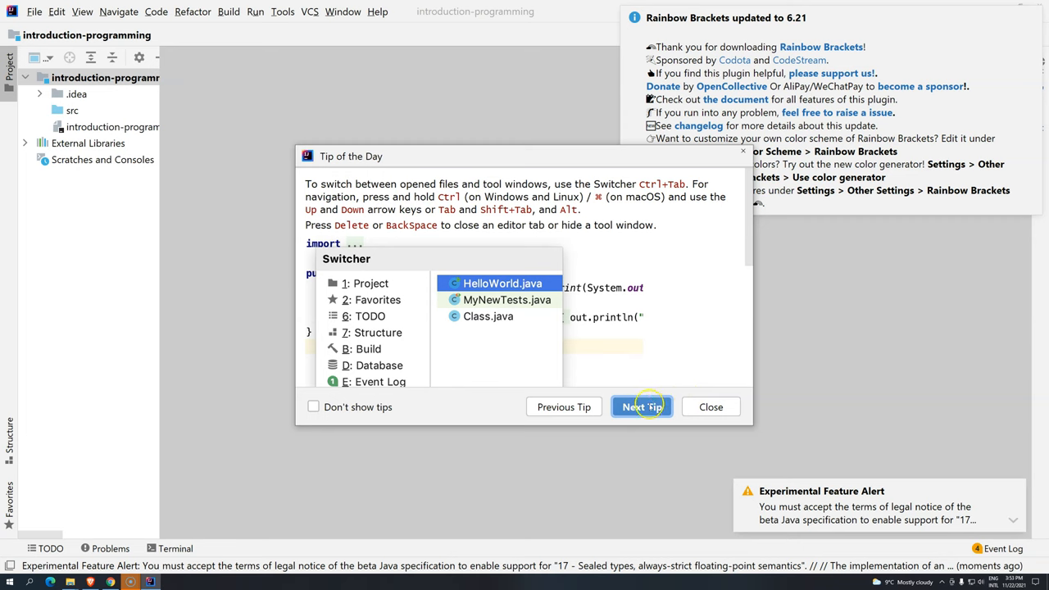
{"action": "left_click", "coordinate": [641, 407]}
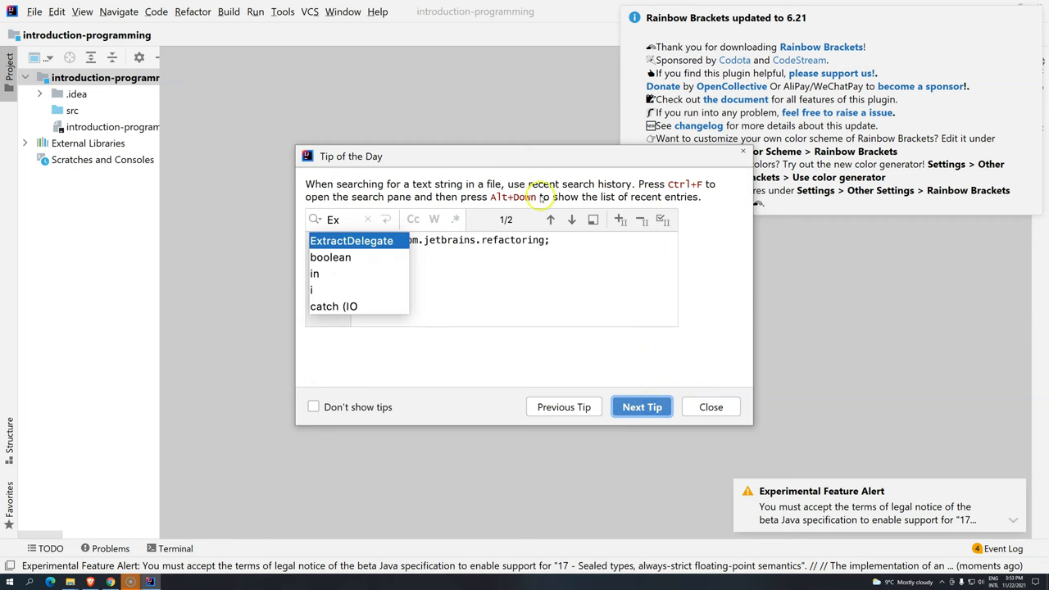
{"action": "mouse_move", "coordinate": [865, 380]}
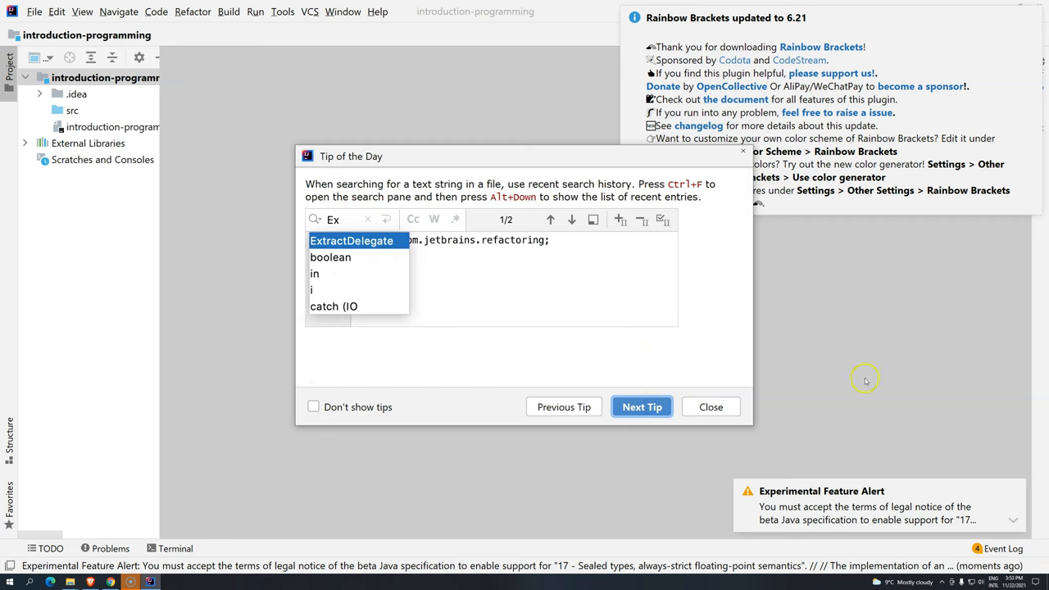
{"action": "mouse_move", "coordinate": [711, 406]}
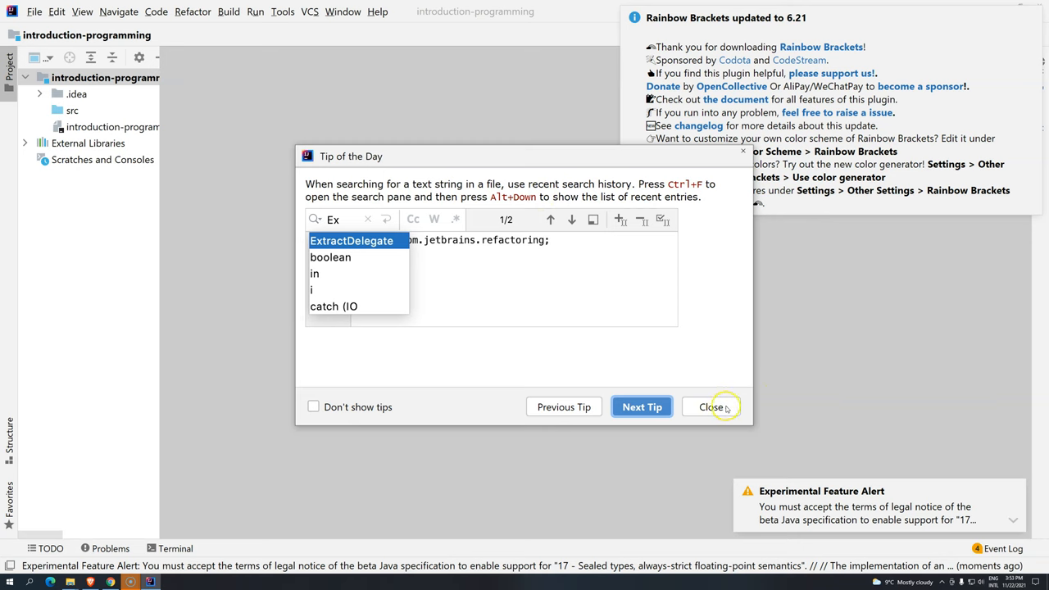
{"action": "left_click", "coordinate": [711, 407]}
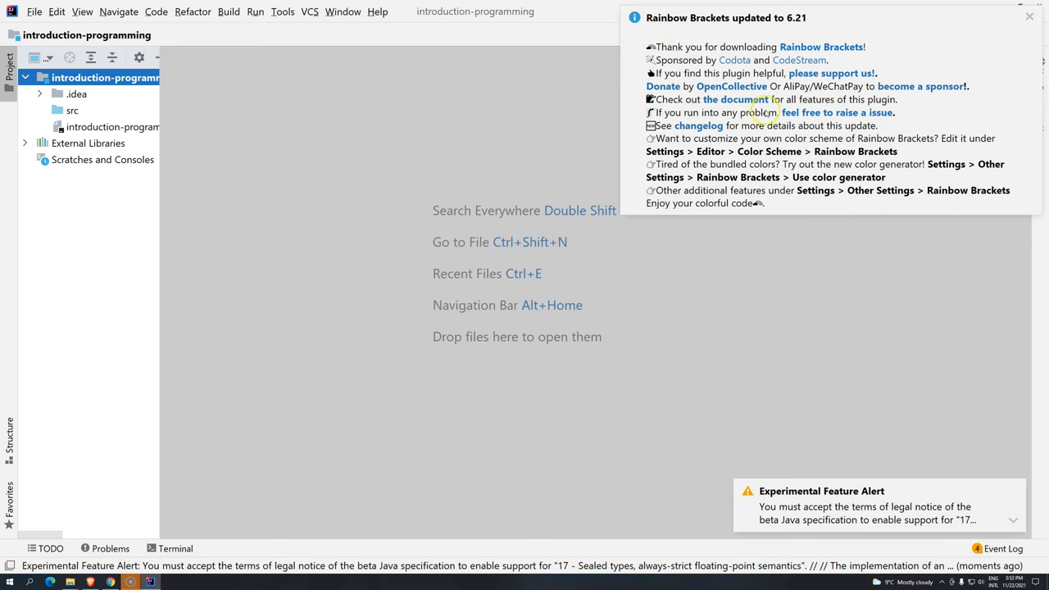
{"action": "mouse_move", "coordinate": [721, 157]}
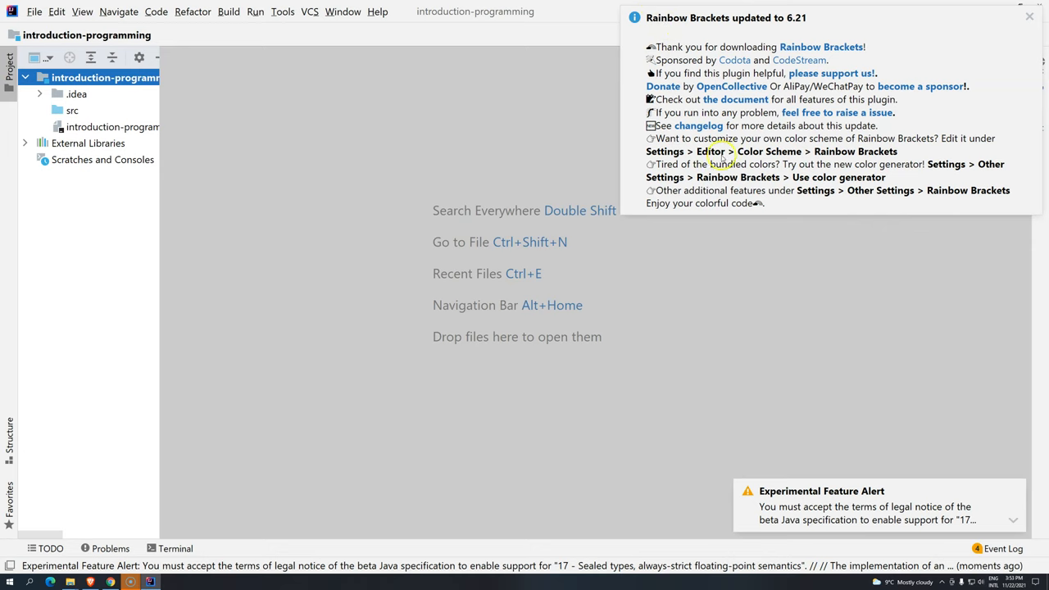
{"action": "mouse_move", "coordinate": [1030, 17]}
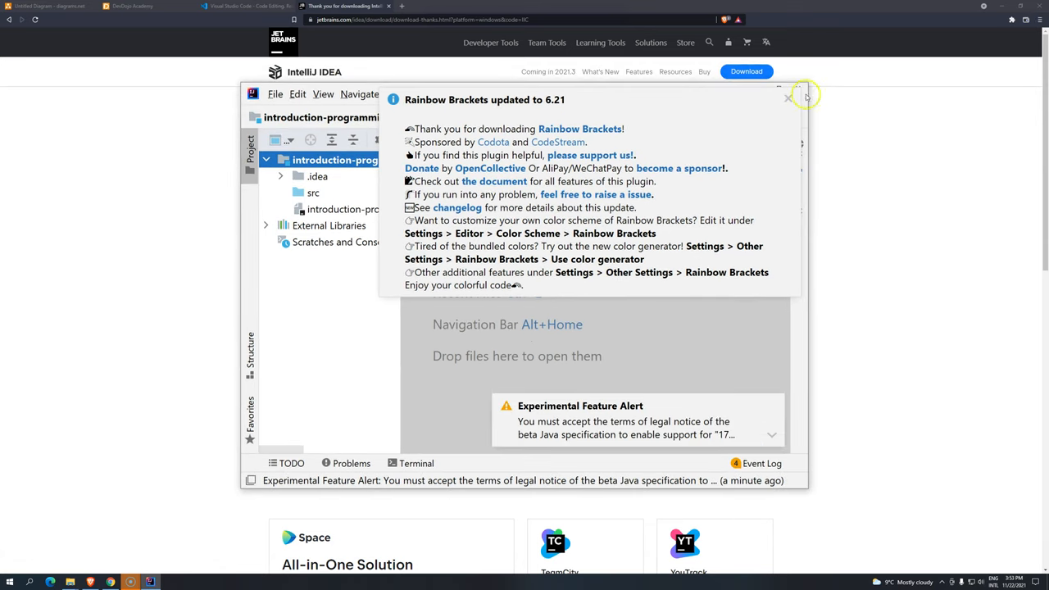
Dismiss the Rainbow Brackets notice and cancel the Confirm Exit prompt to keep the project open.
{"action": "left_click", "coordinate": [787, 98]}
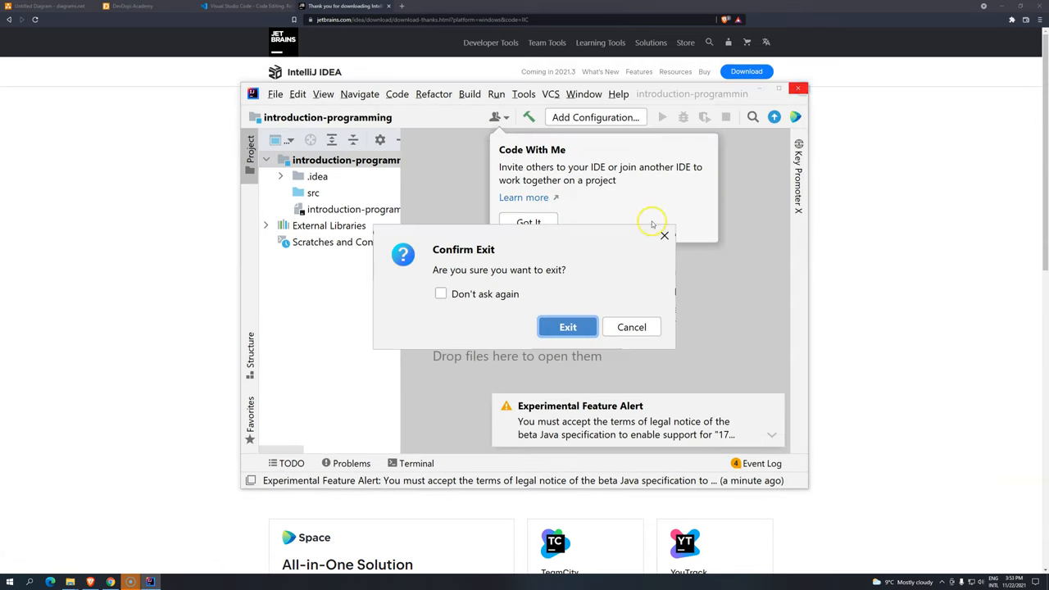
{"action": "left_click", "coordinate": [631, 328]}
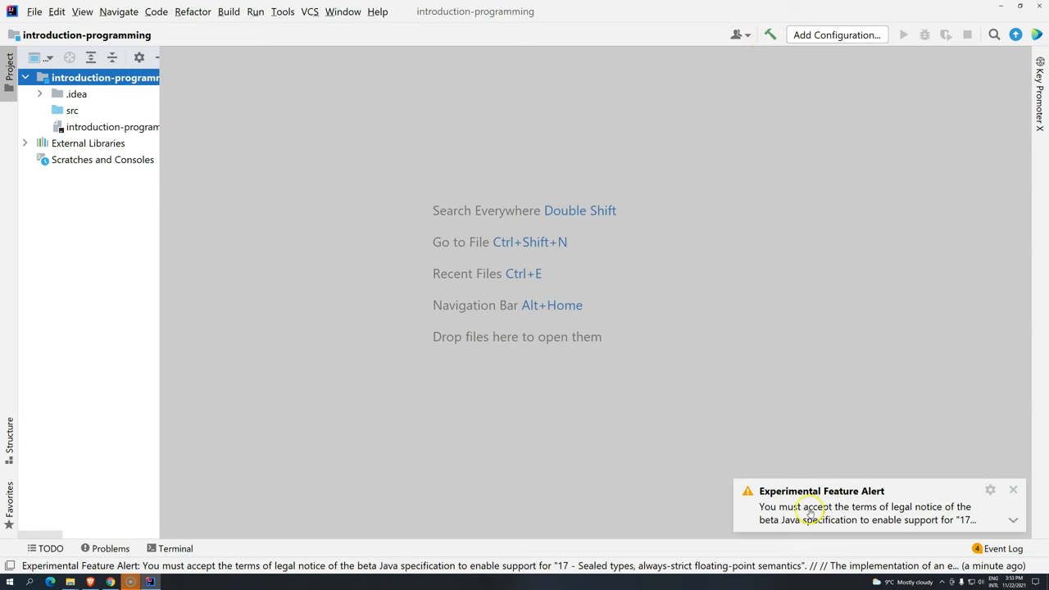
Expand the Experimental Feature Alert and accept the beta Java 17 specification terms.
{"action": "left_click", "coordinate": [1013, 520]}
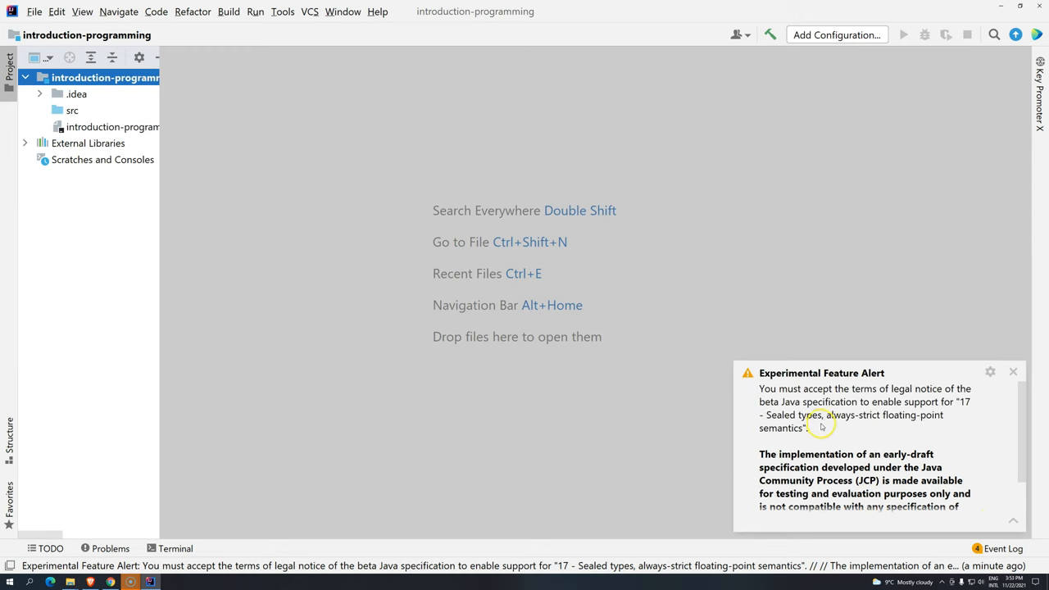
{"action": "mouse_move", "coordinate": [885, 418]}
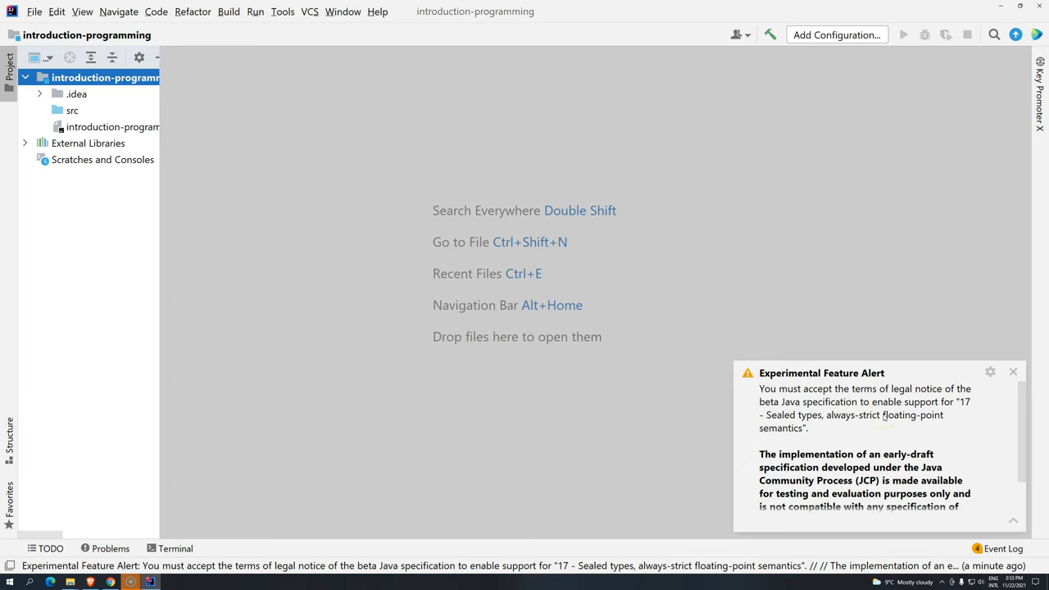
{"action": "scroll", "scroll_direction": "down", "scroll_amount": 3}
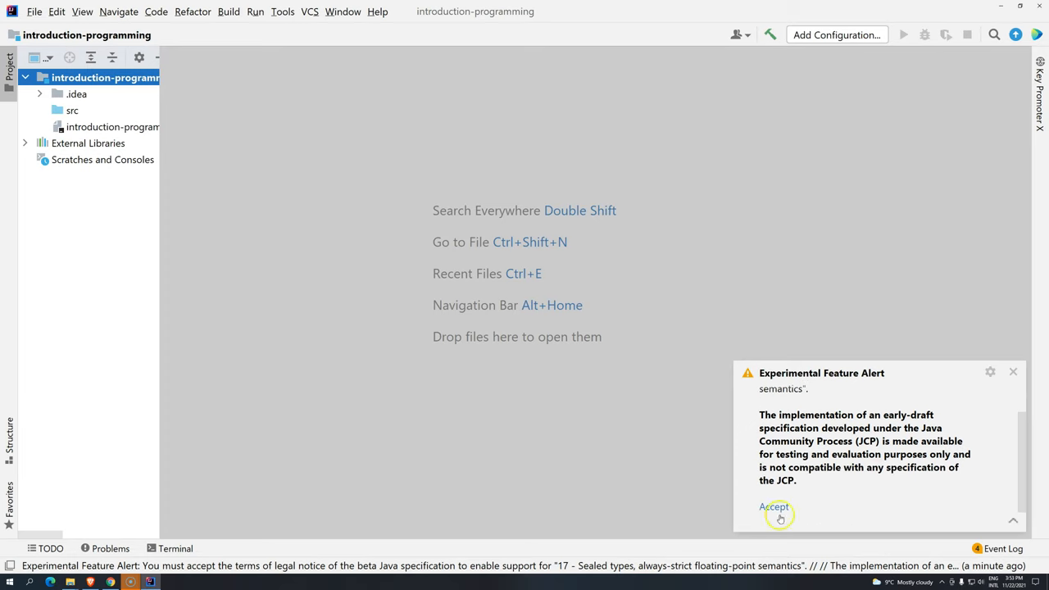
{"action": "left_click", "coordinate": [774, 507]}
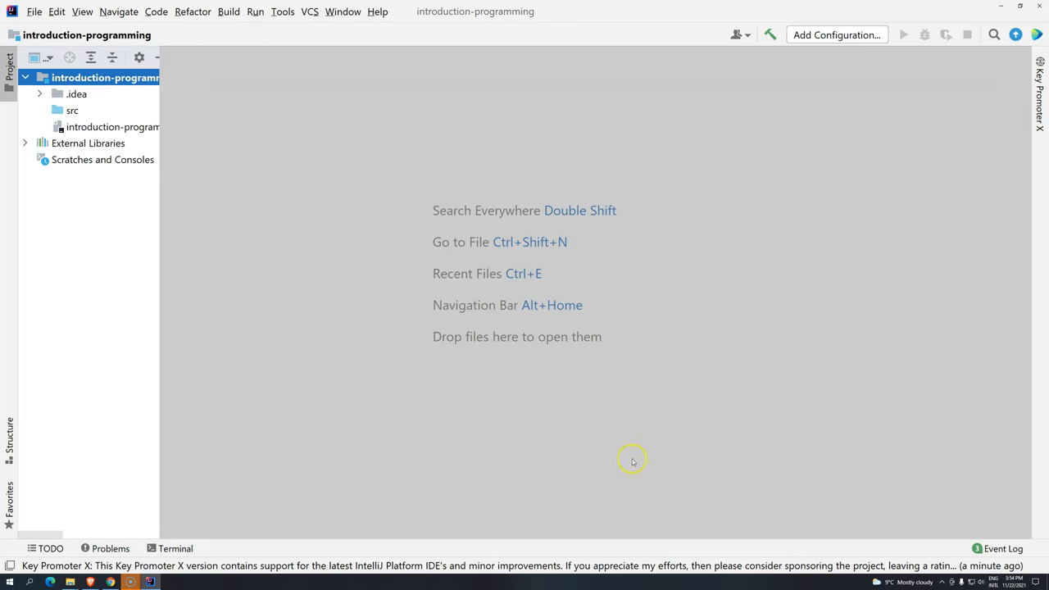
{"action": "mouse_move", "coordinate": [564, 492]}
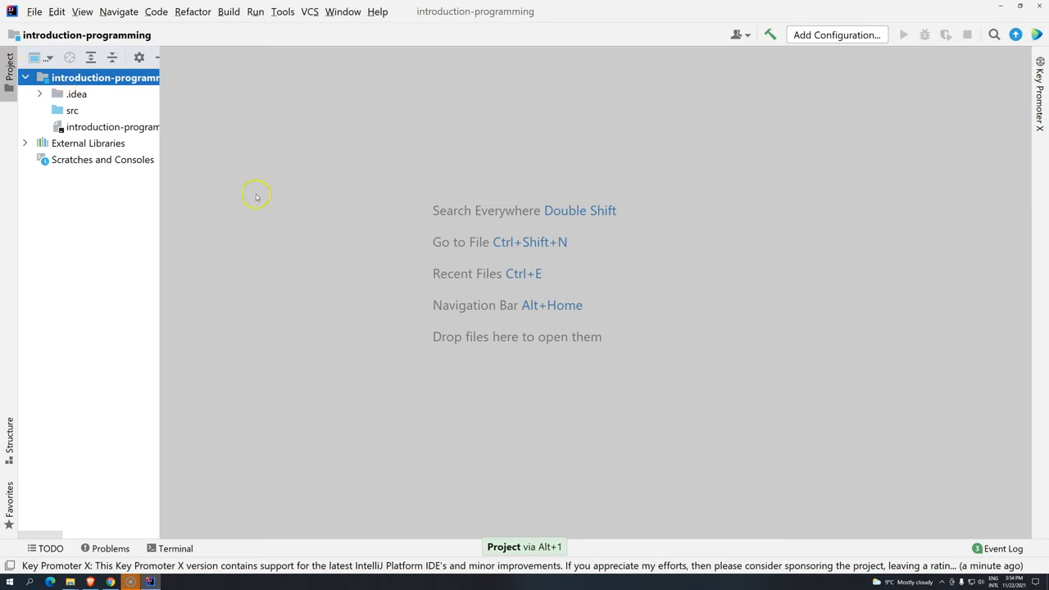
{"action": "mouse_move", "coordinate": [544, 549]}
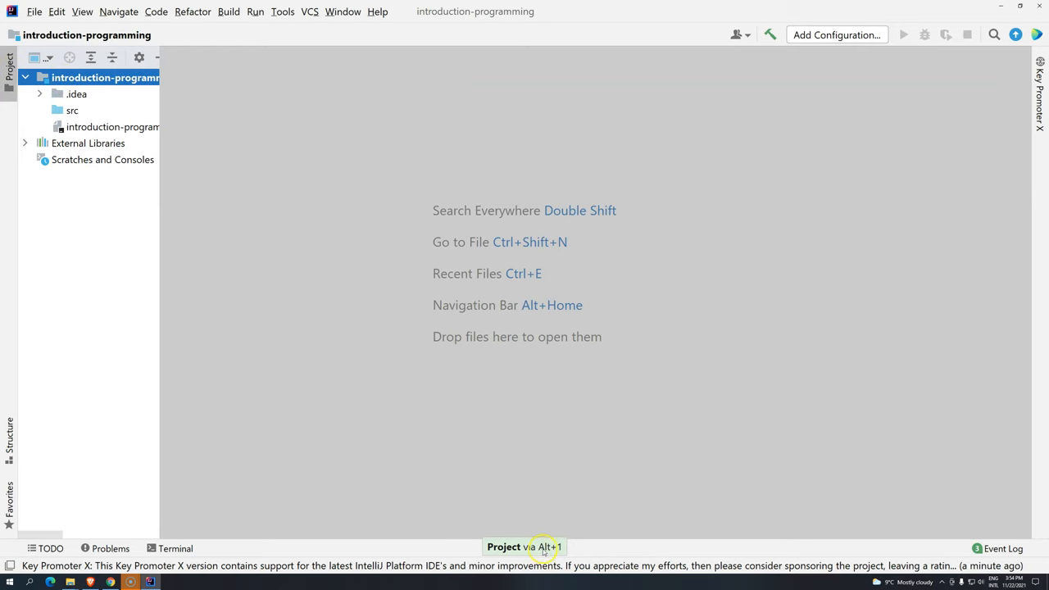
{"action": "mouse_move", "coordinate": [380, 295]}
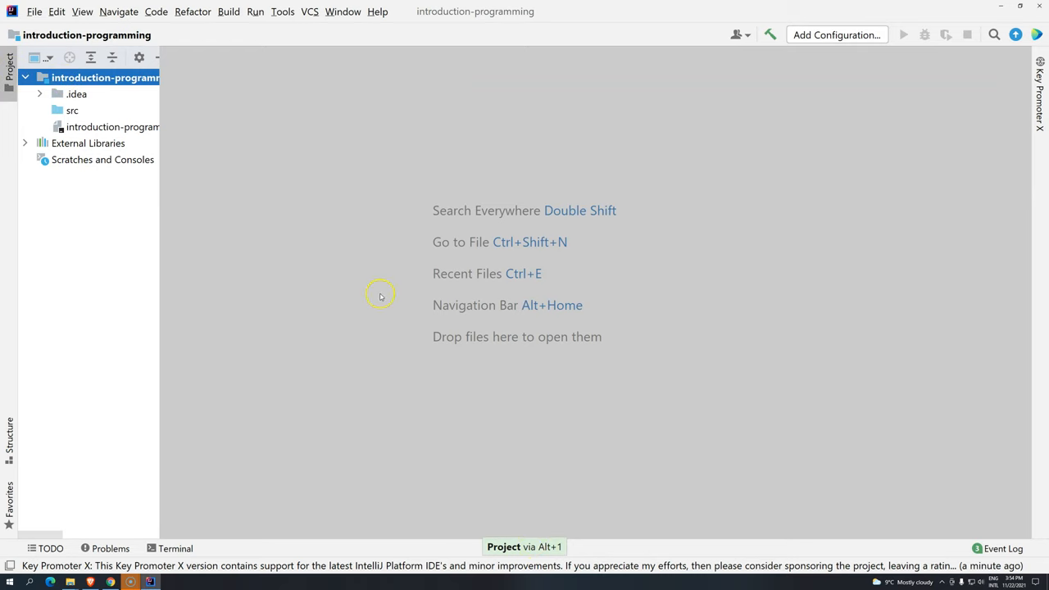
{"action": "mouse_move", "coordinate": [380, 295]}
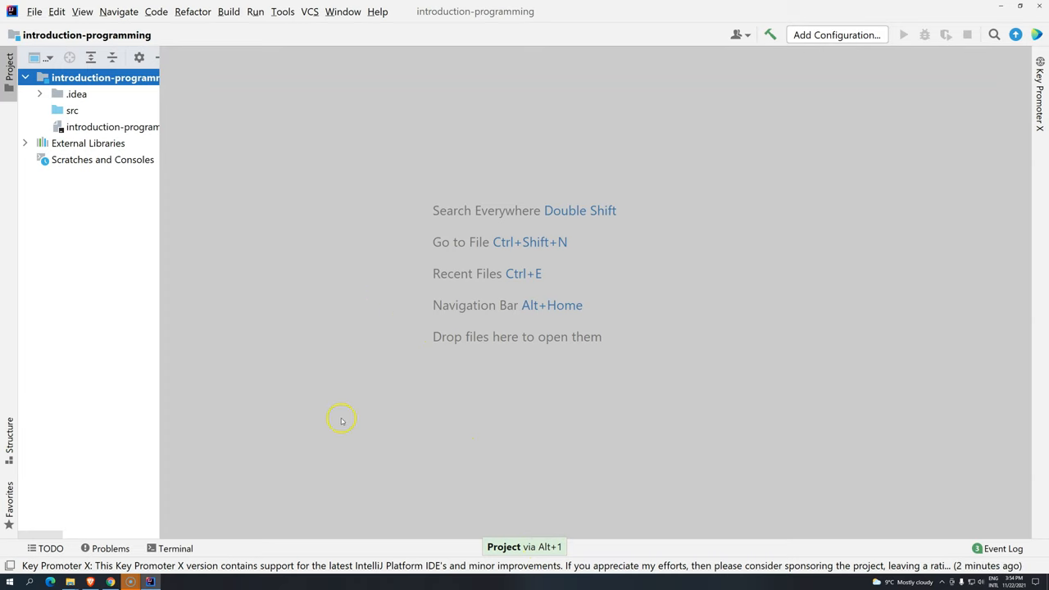
{"action": "mouse_move", "coordinate": [614, 319]}
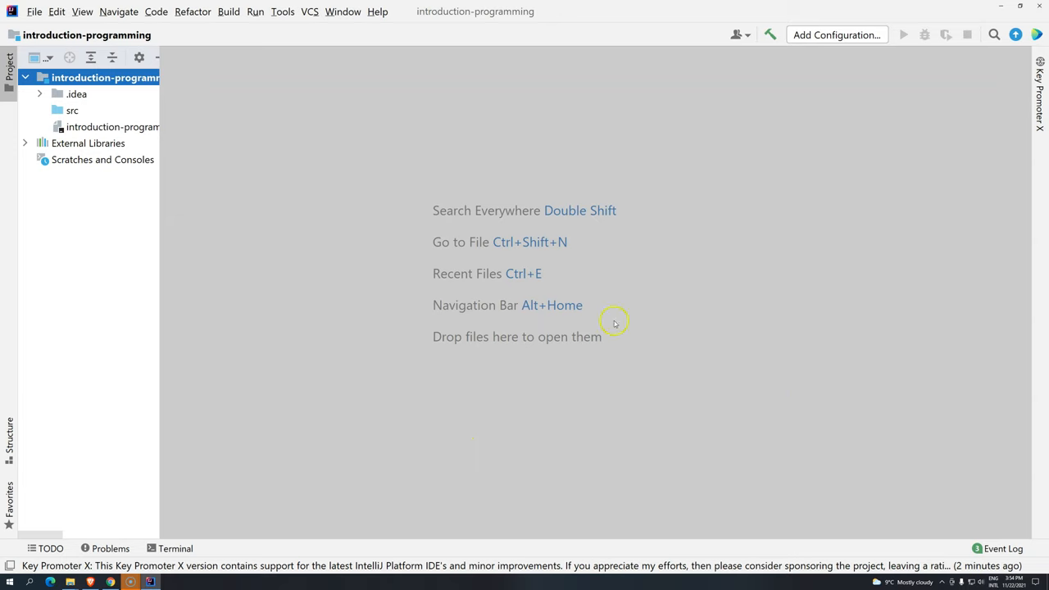
{"action": "mouse_move", "coordinate": [466, 377]}
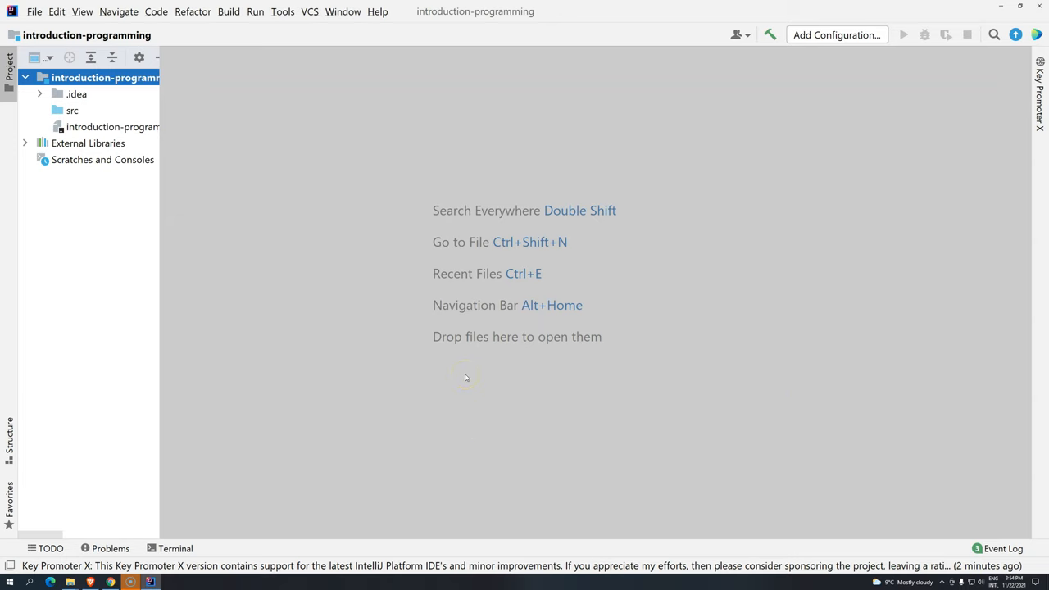
{"action": "left_click", "coordinate": [35, 11]}
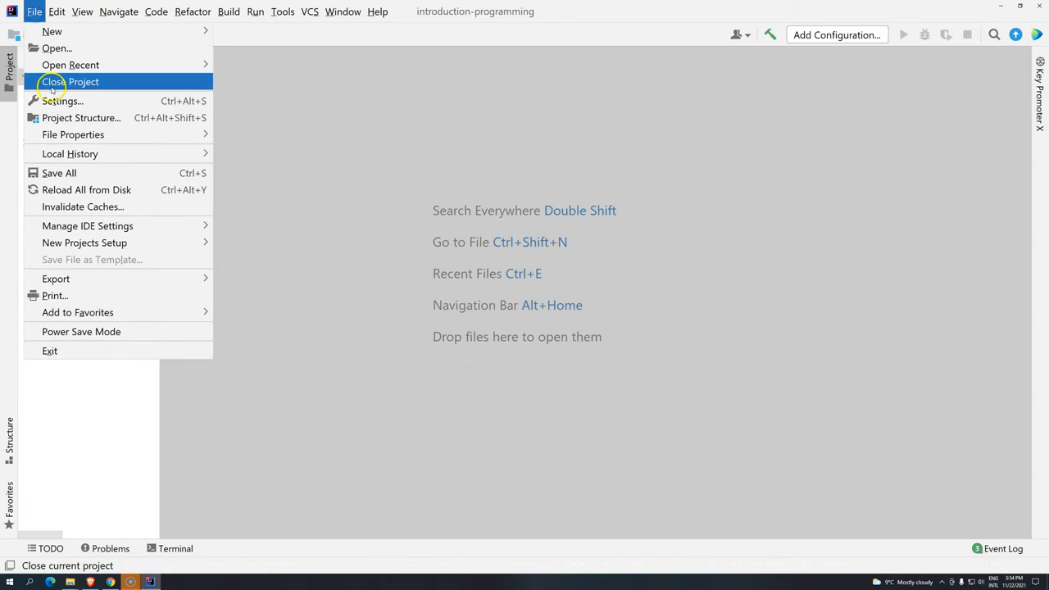
{"action": "left_click", "coordinate": [63, 102]}
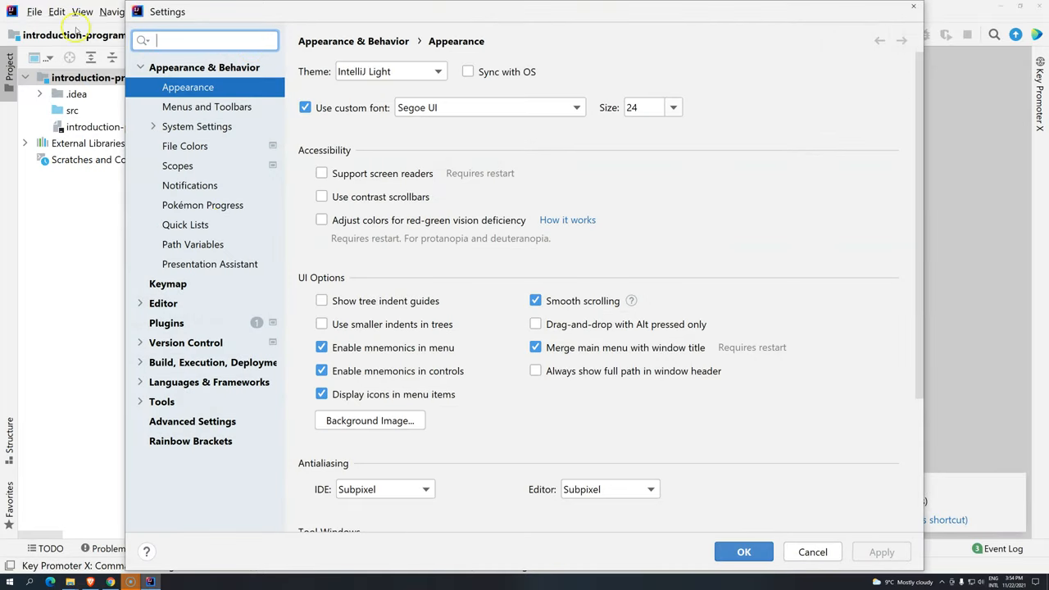
{"action": "left_click", "coordinate": [168, 322]}
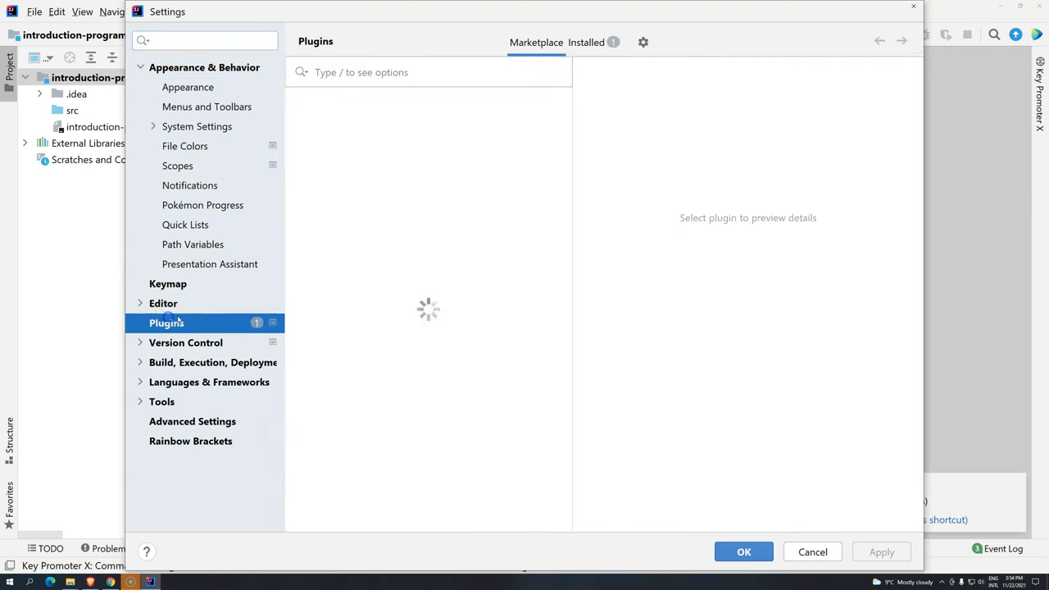
{"action": "type", "text": "mac"}
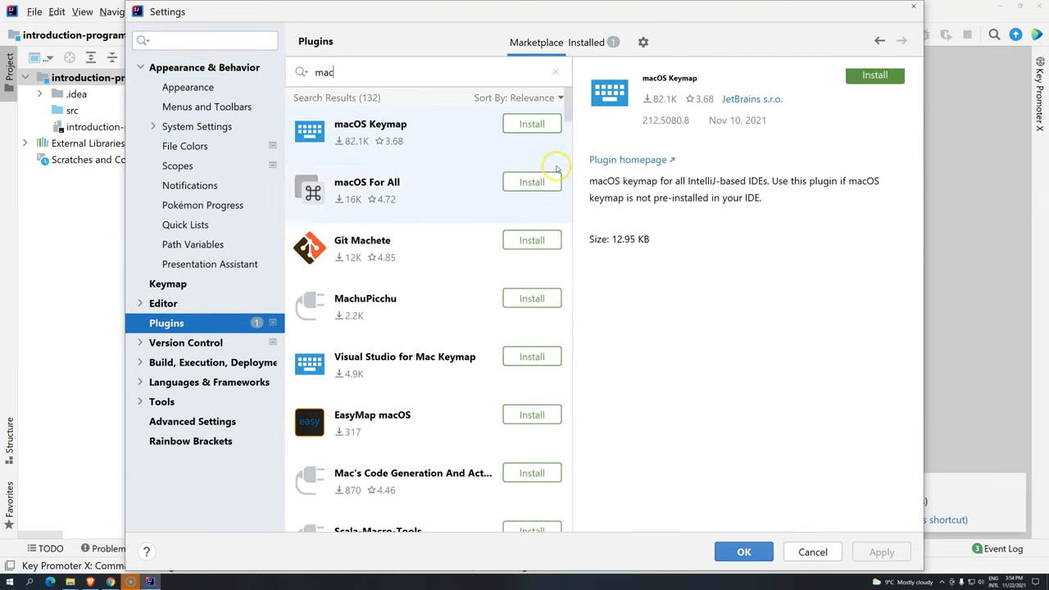
{"action": "left_click", "coordinate": [531, 124]}
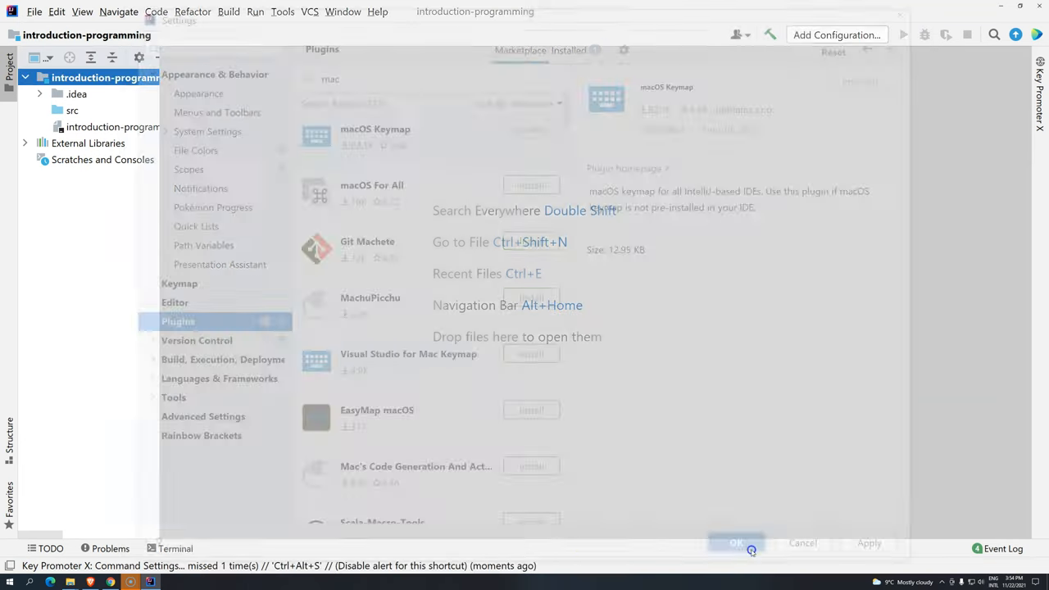
{"action": "left_click", "coordinate": [734, 542]}
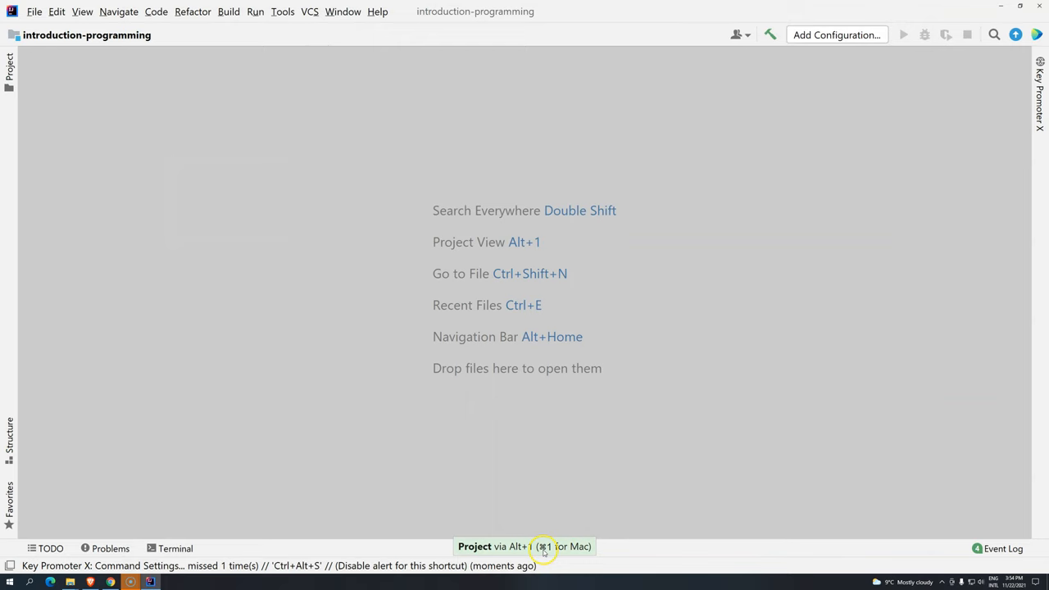
Show the Project tool window and peek inside the .idea folder, collapsing it again.
{"action": "left_click", "coordinate": [525, 547]}
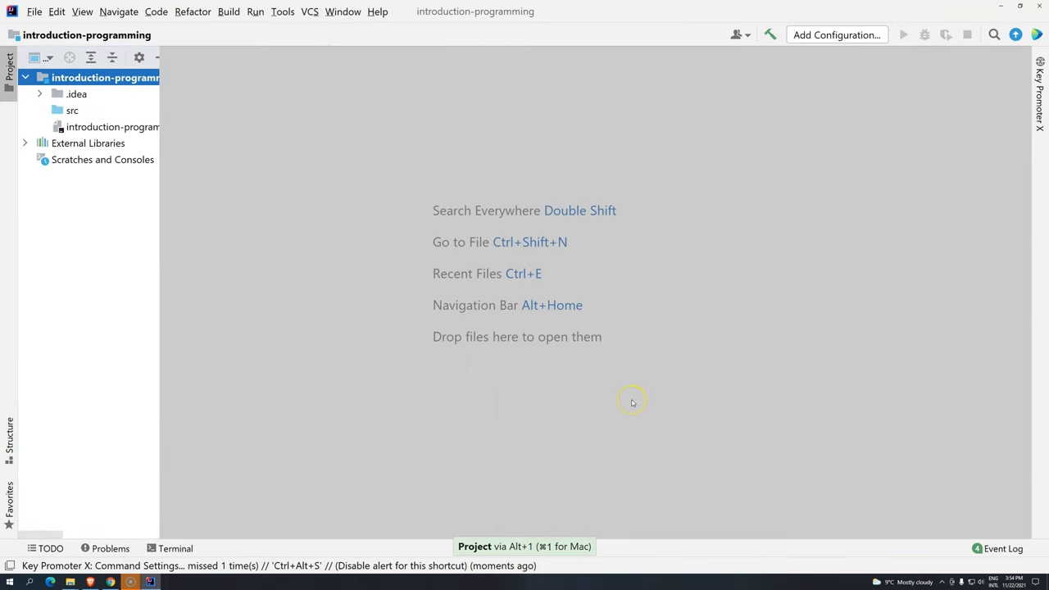
{"action": "mouse_move", "coordinate": [649, 406]}
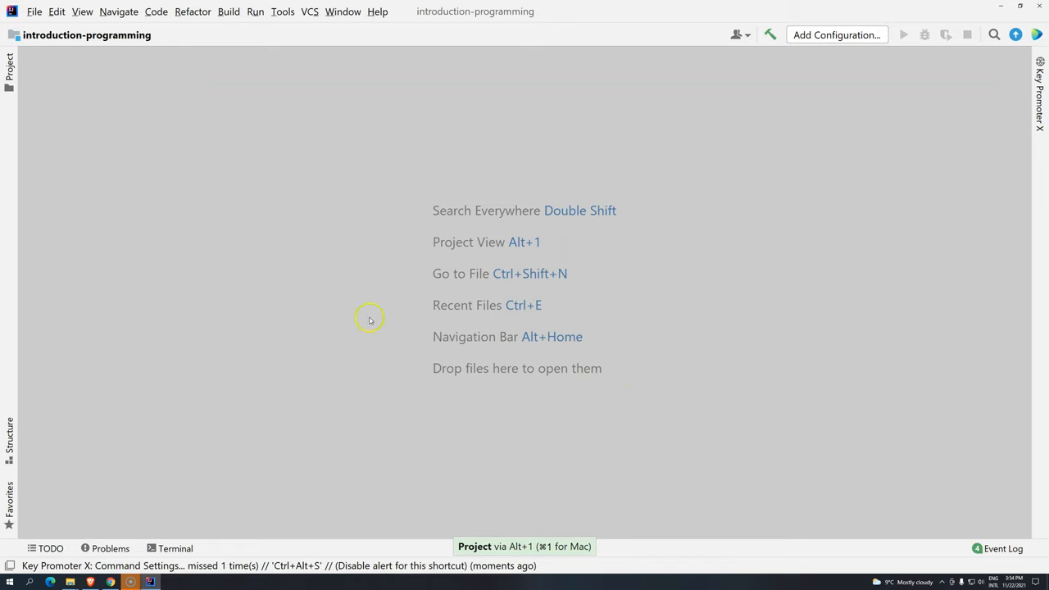
{"action": "mouse_move", "coordinate": [10, 65]}
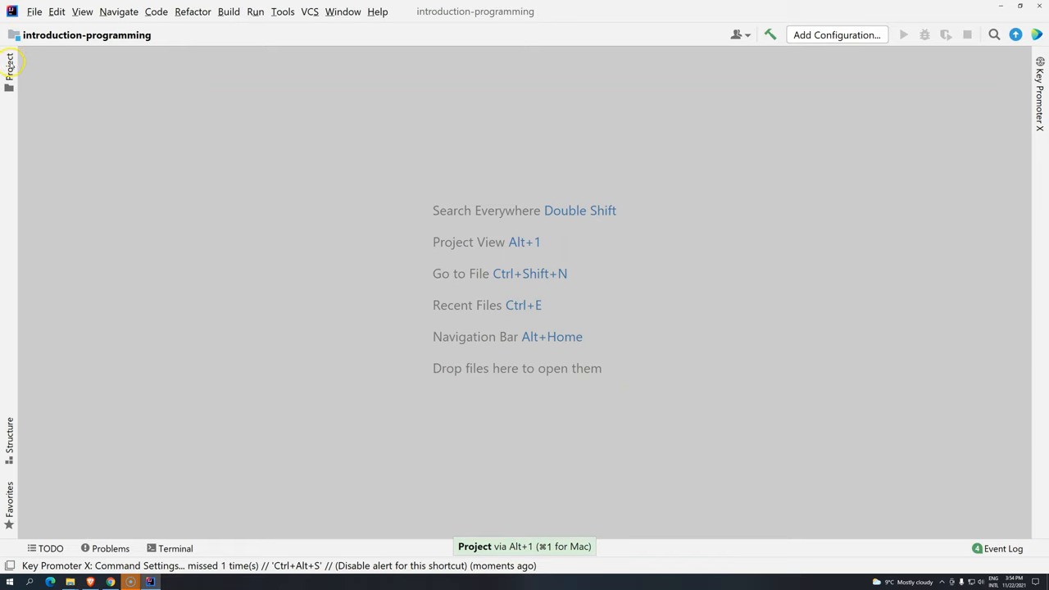
{"action": "left_click", "coordinate": [10, 69]}
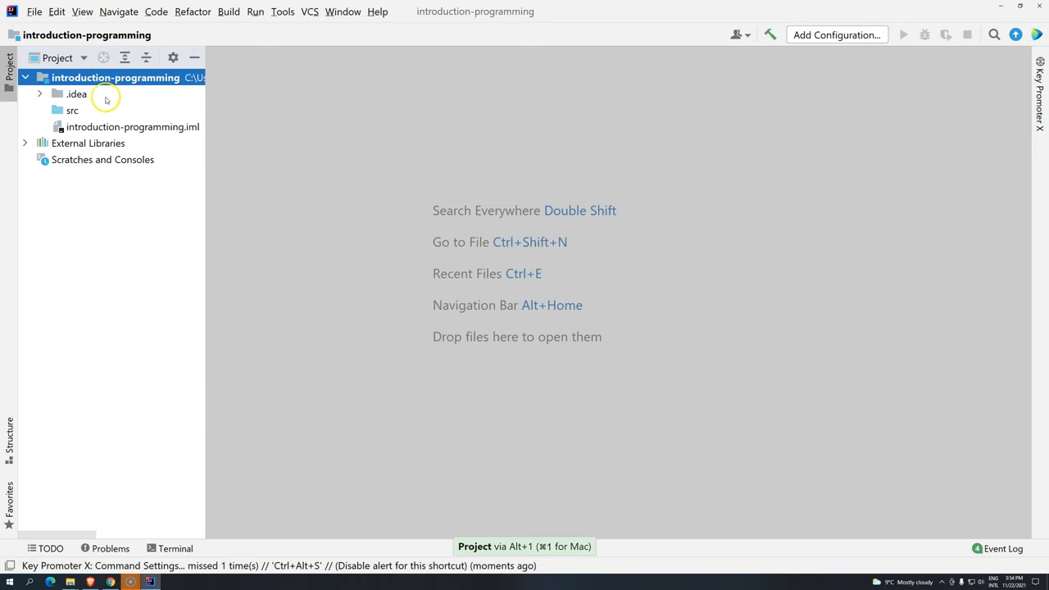
{"action": "mouse_move", "coordinate": [267, 79]}
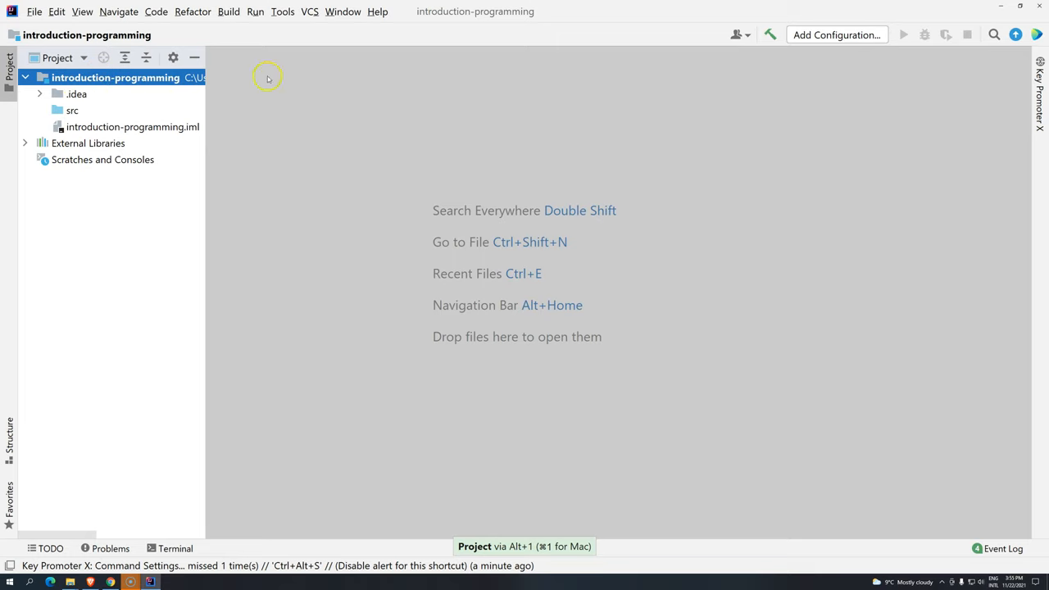
{"action": "left_click", "coordinate": [39, 93]}
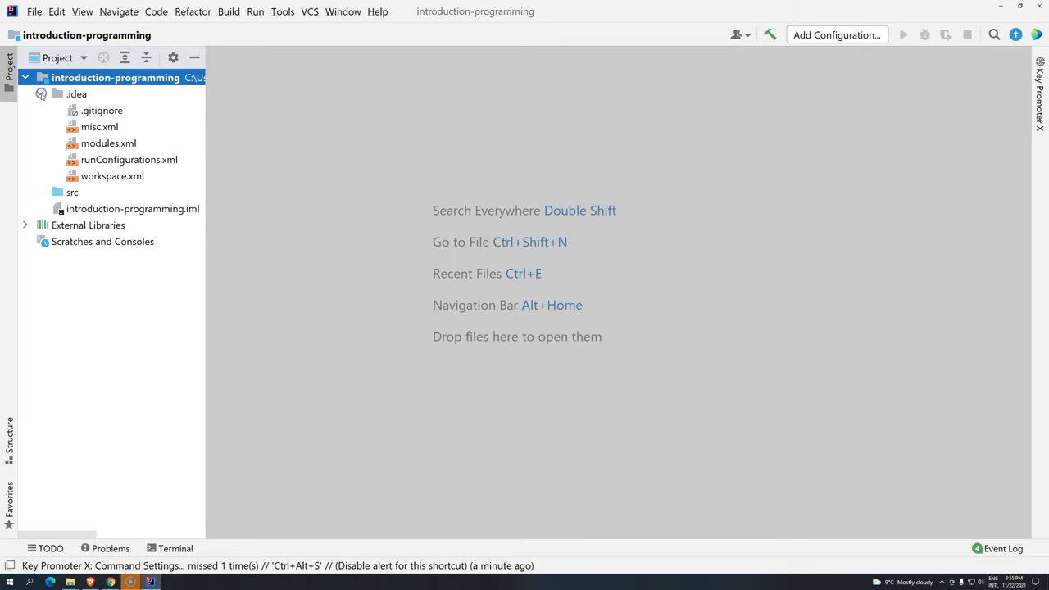
{"action": "left_click", "coordinate": [76, 94]}
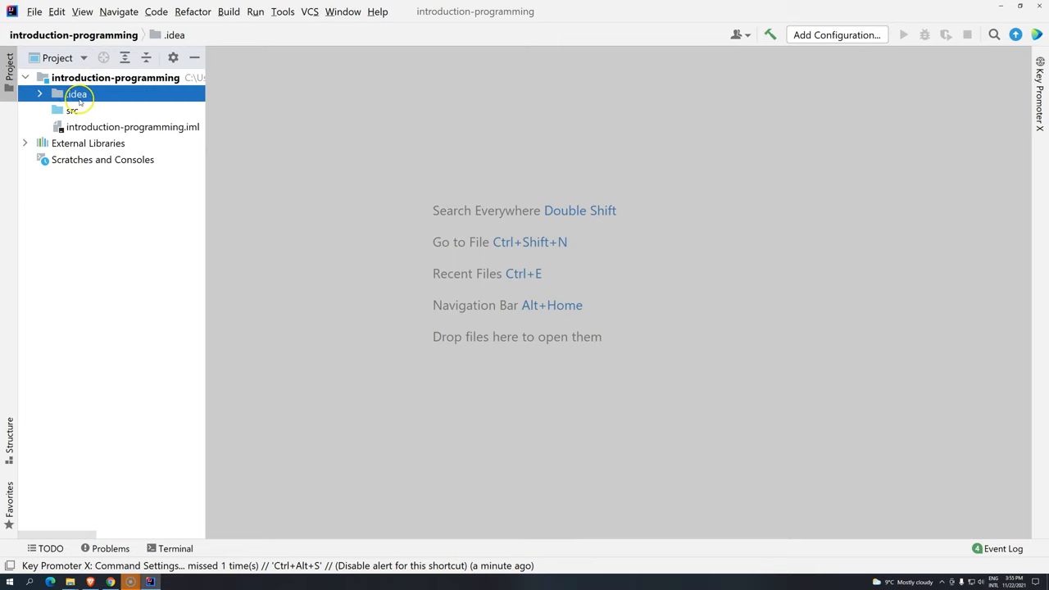
Bring up the project root's context menu with its Open In choices.
{"action": "left_click", "coordinate": [115, 77]}
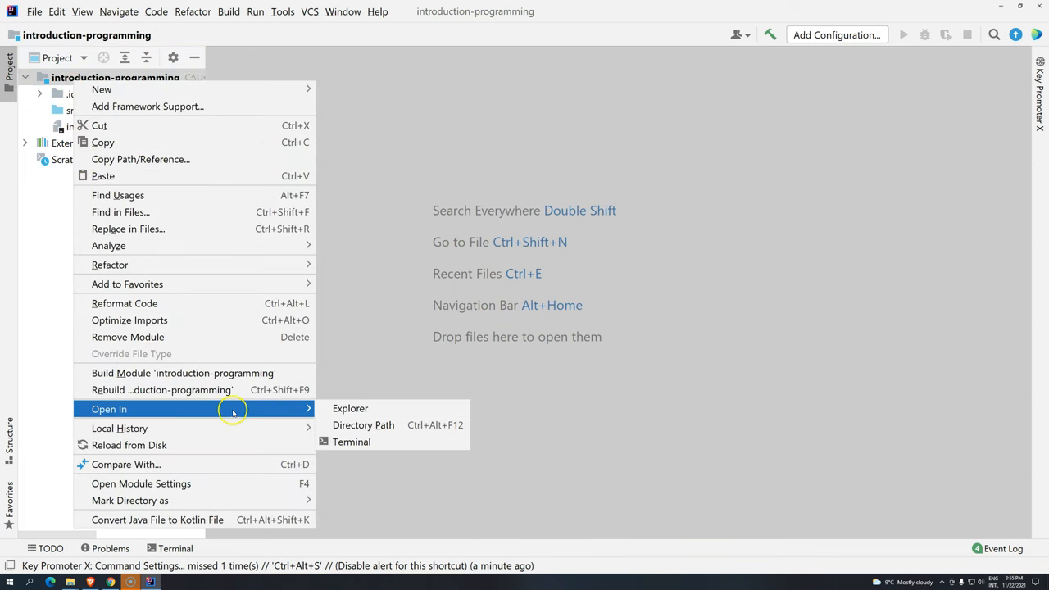
Show the project in File Explorer and browse introduction-programming, selecting its .iml file.
{"action": "left_click", "coordinate": [351, 408]}
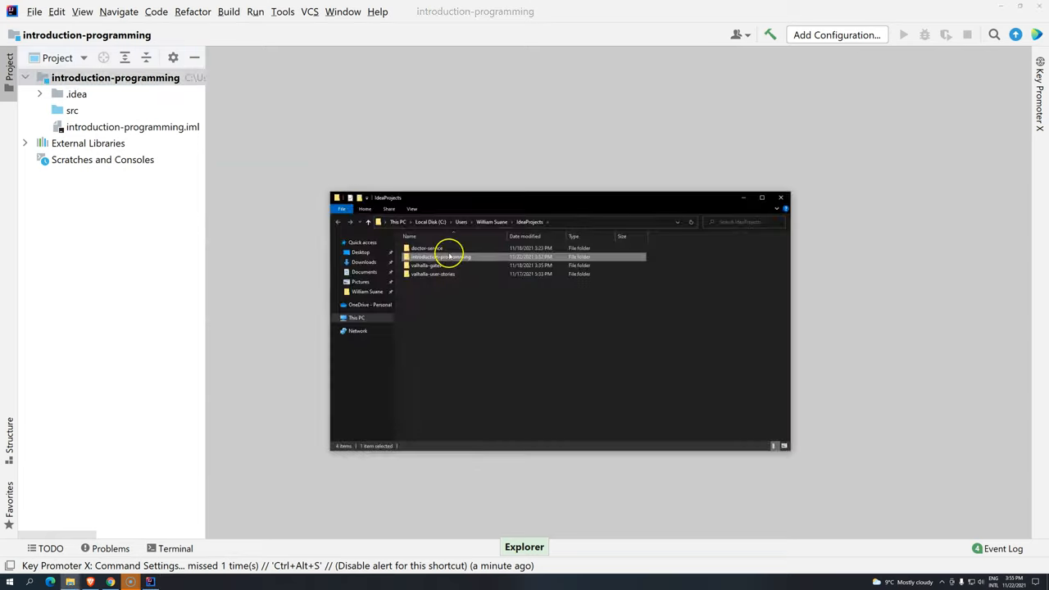
{"action": "double_click", "coordinate": [440, 256]}
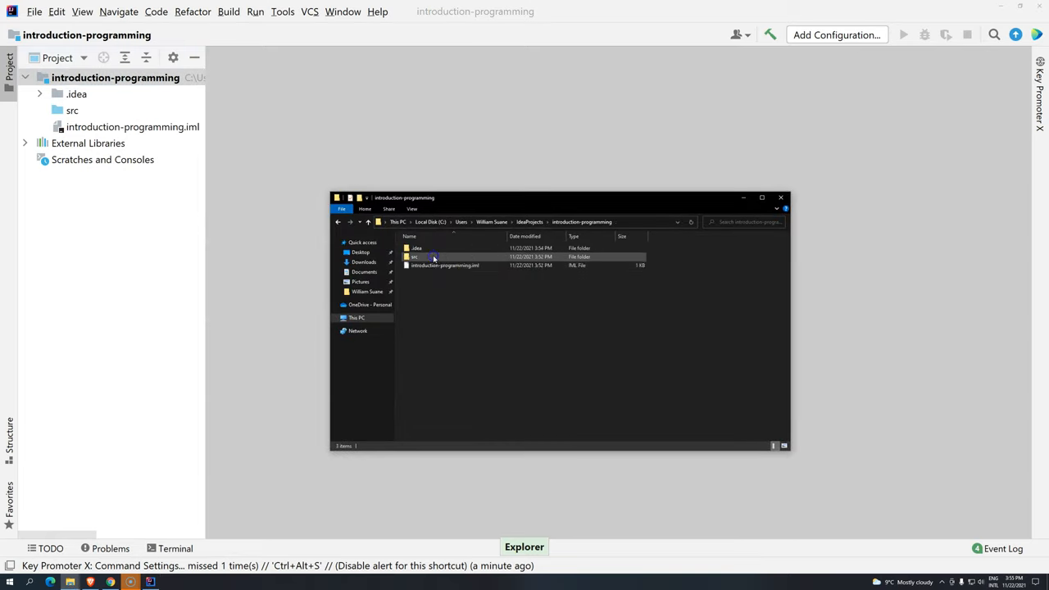
{"action": "left_click", "coordinate": [444, 265]}
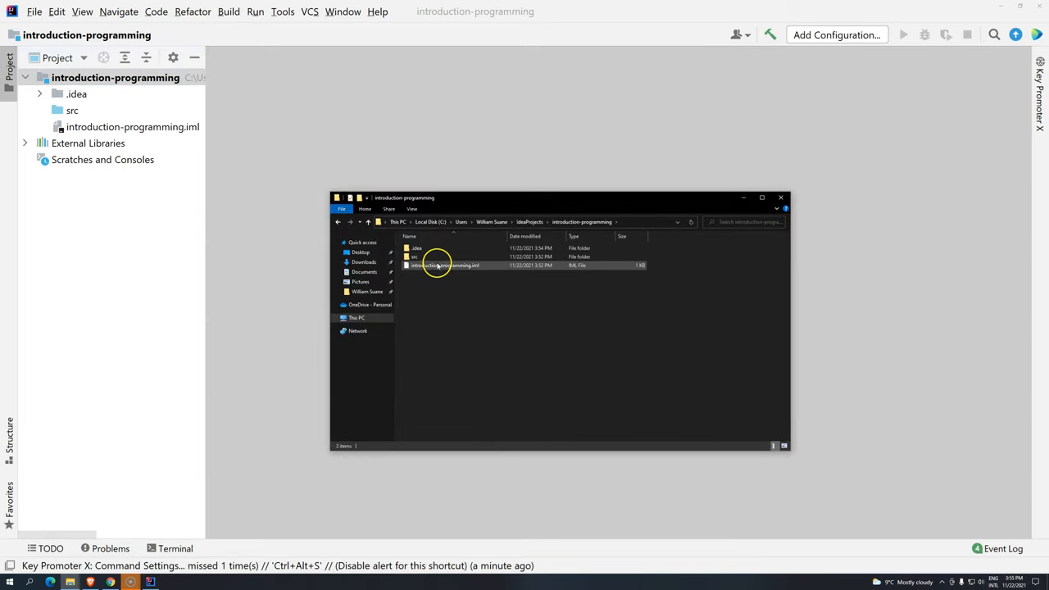
{"action": "left_click", "coordinate": [445, 265]}
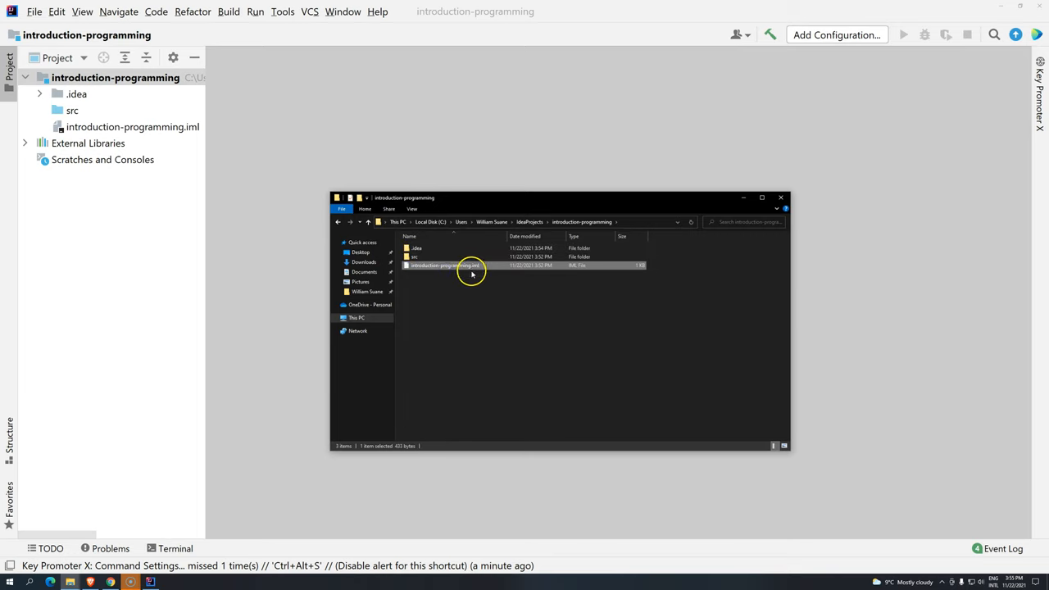
{"action": "left_click", "coordinate": [434, 256]}
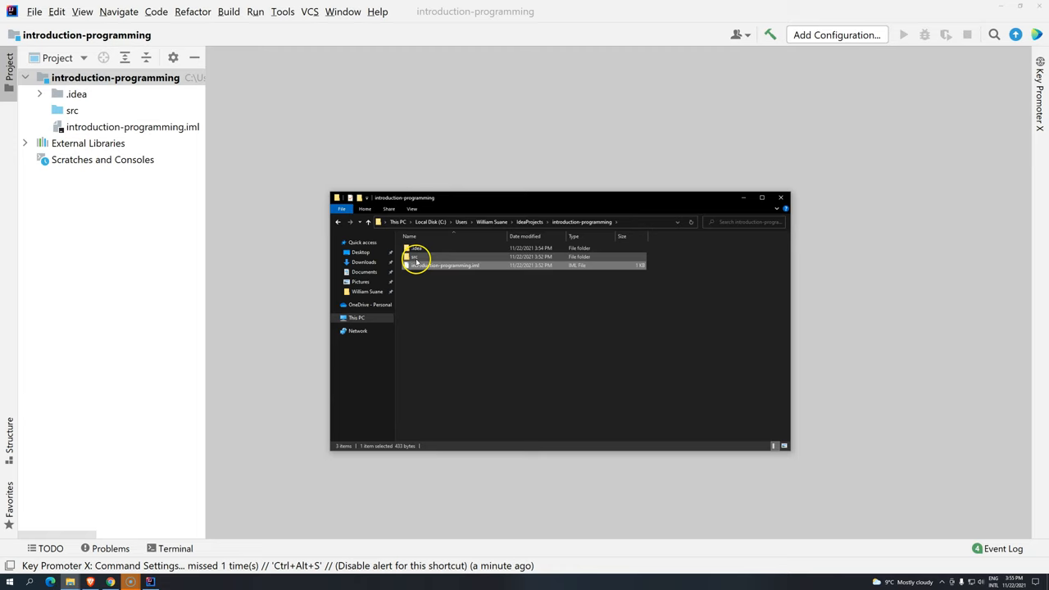
{"action": "mouse_move", "coordinate": [413, 256]}
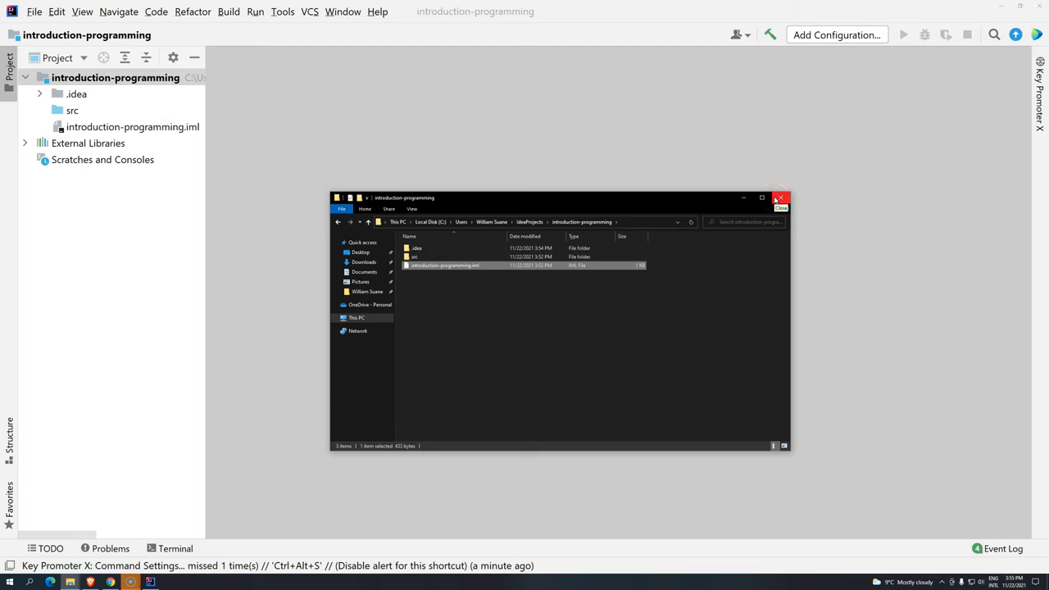
Close the File Explorer window, returning to IntelliJ's project tree.
{"action": "left_click", "coordinate": [781, 197]}
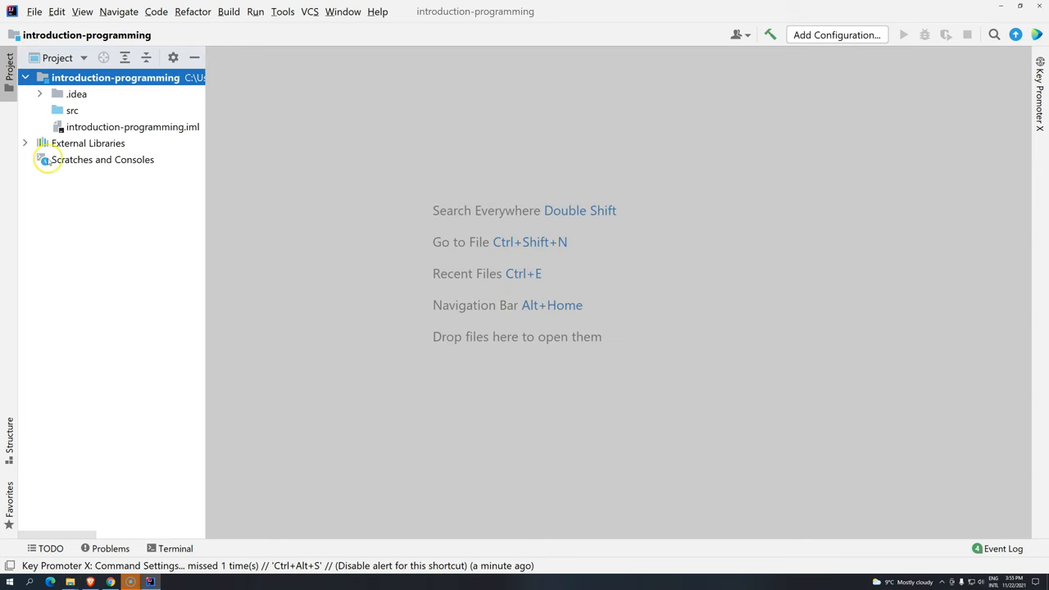
Expand External Libraries to browse the JDK 17 modules, collapse them and select the JDK 17 entry.
{"action": "left_click", "coordinate": [43, 159]}
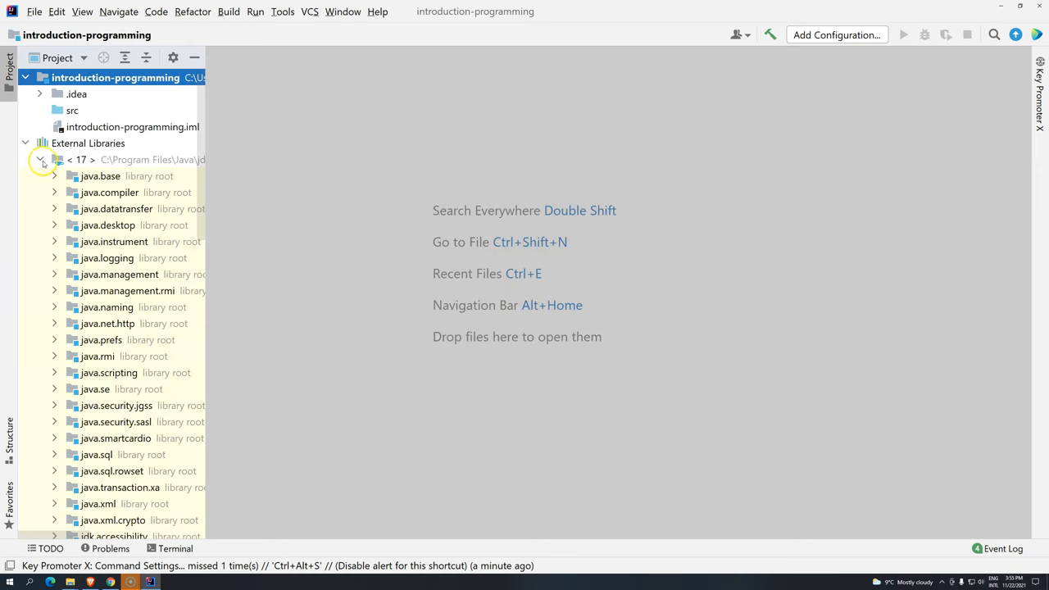
{"action": "left_click", "coordinate": [43, 159]}
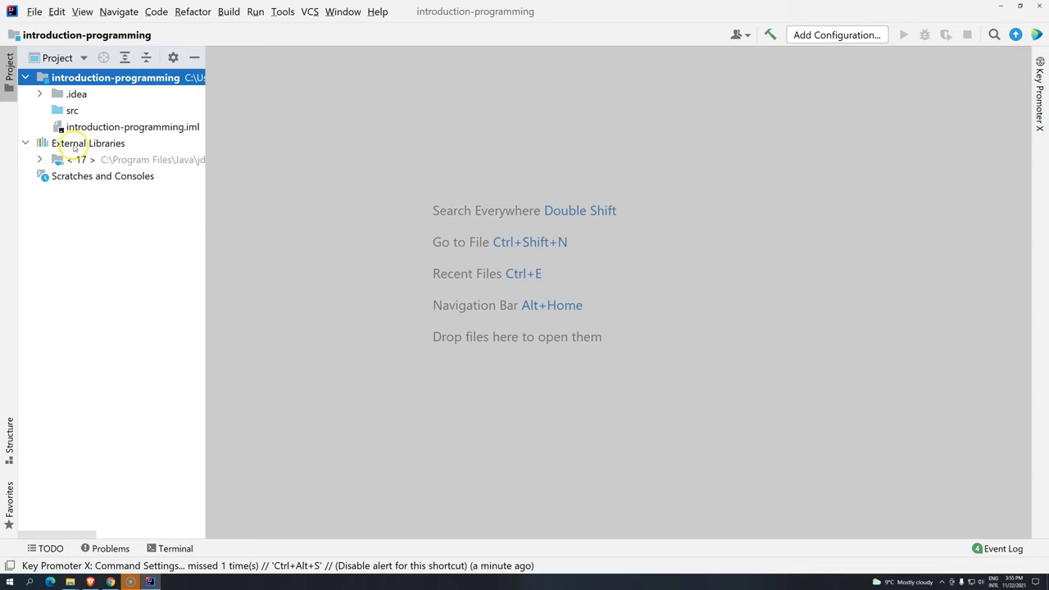
{"action": "left_click", "coordinate": [131, 159]}
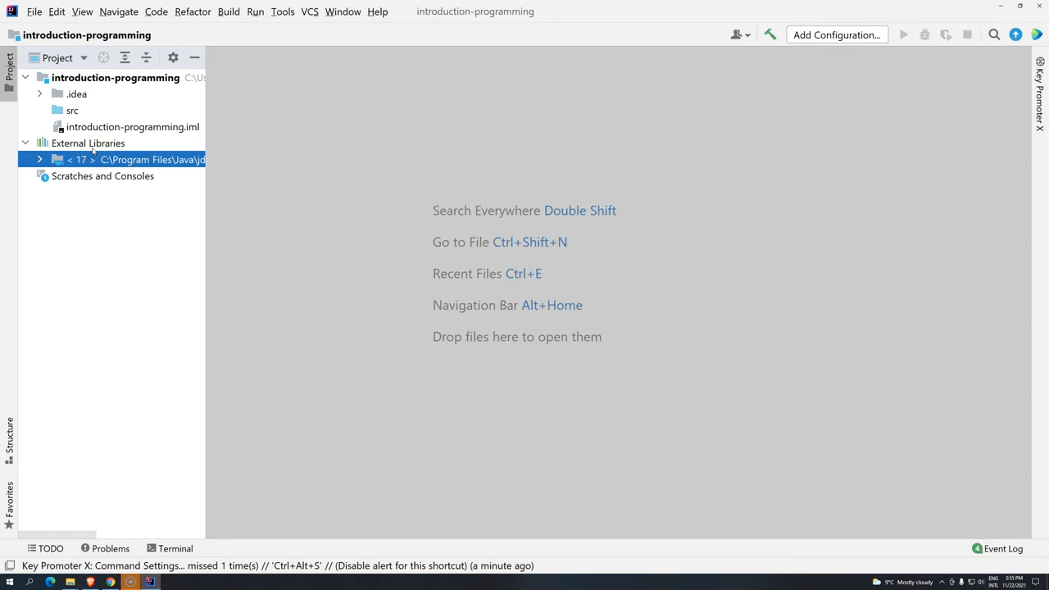
{"action": "mouse_move", "coordinate": [871, 384]}
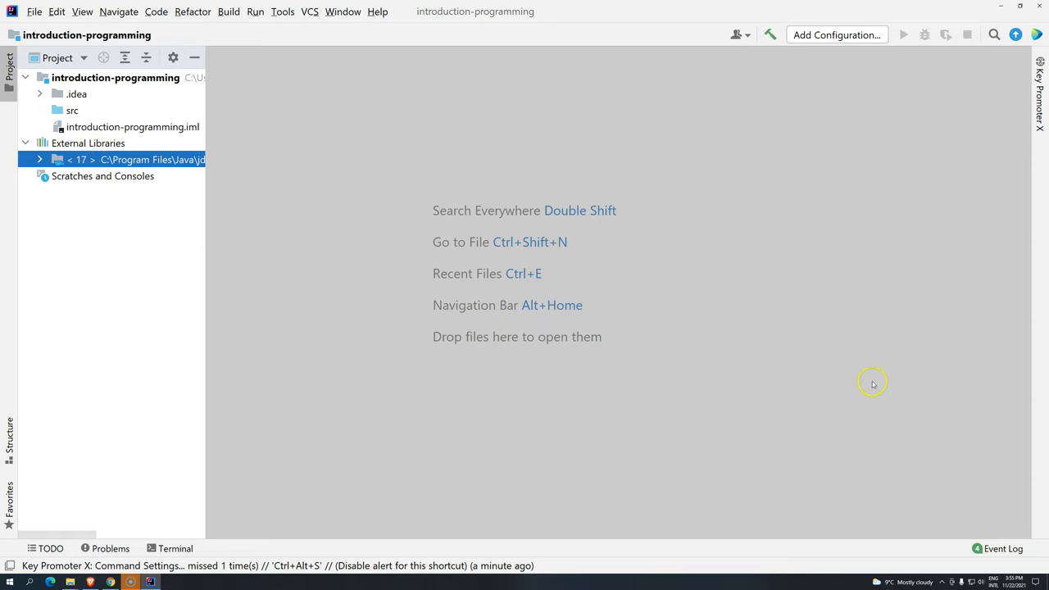
{"action": "mouse_move", "coordinate": [712, 357]}
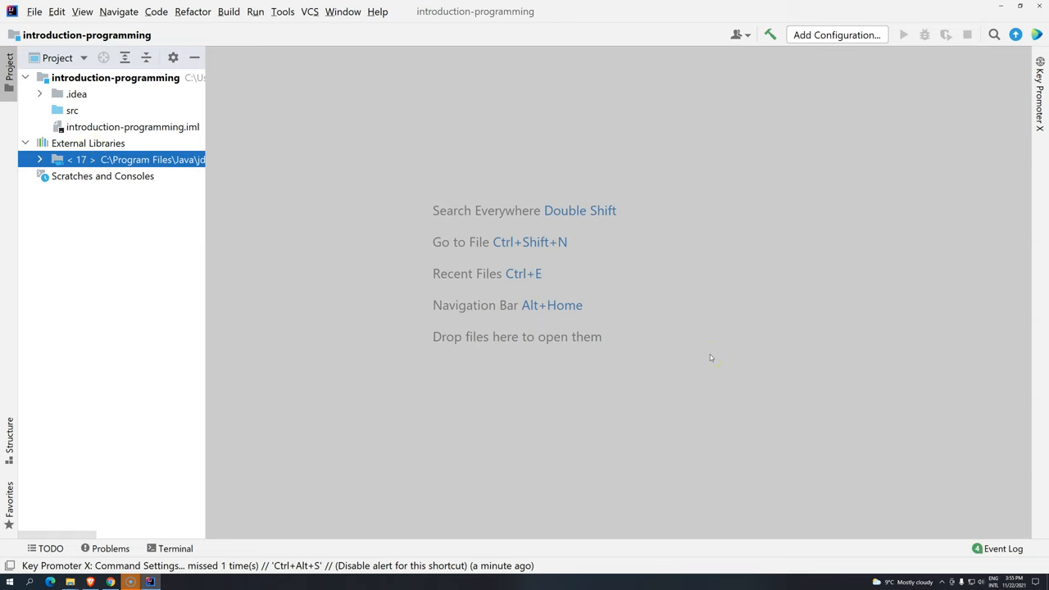